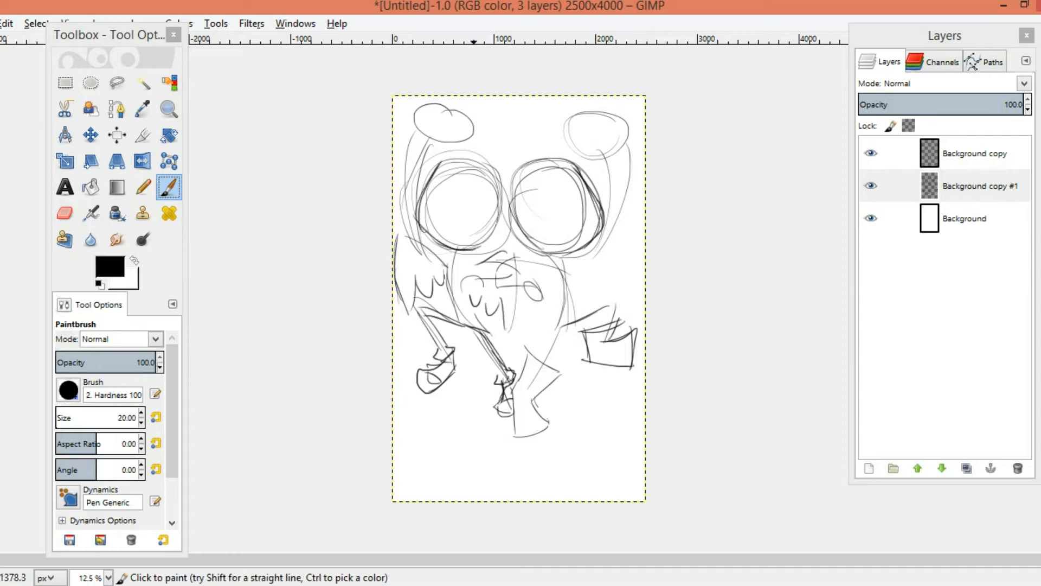
Sketch the kids' faces over the rough drawing, then move part of the sketch and anchor it
left_click_drag(478, 200, 557, 212)
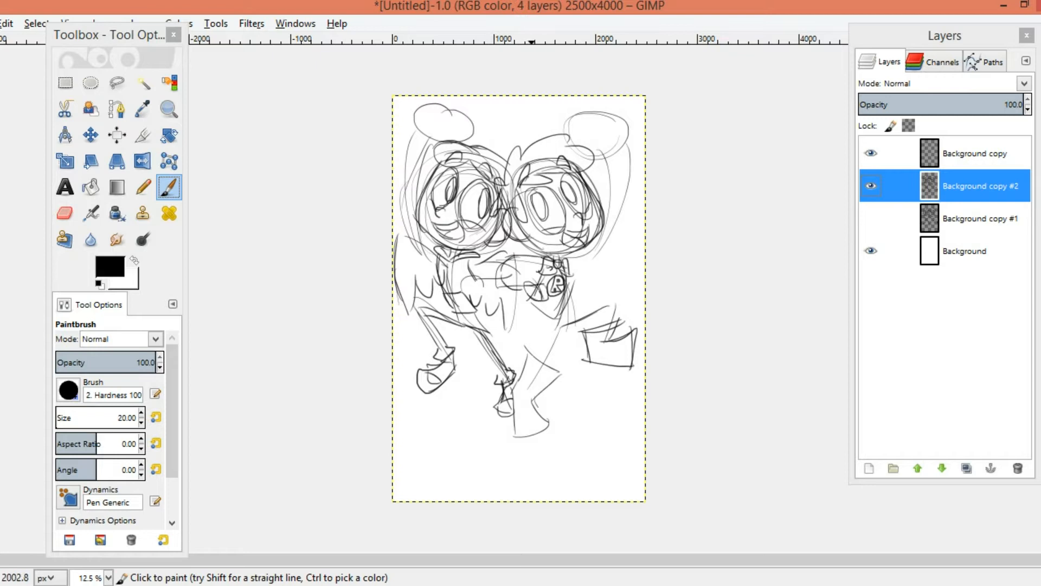
left_click(116, 84)
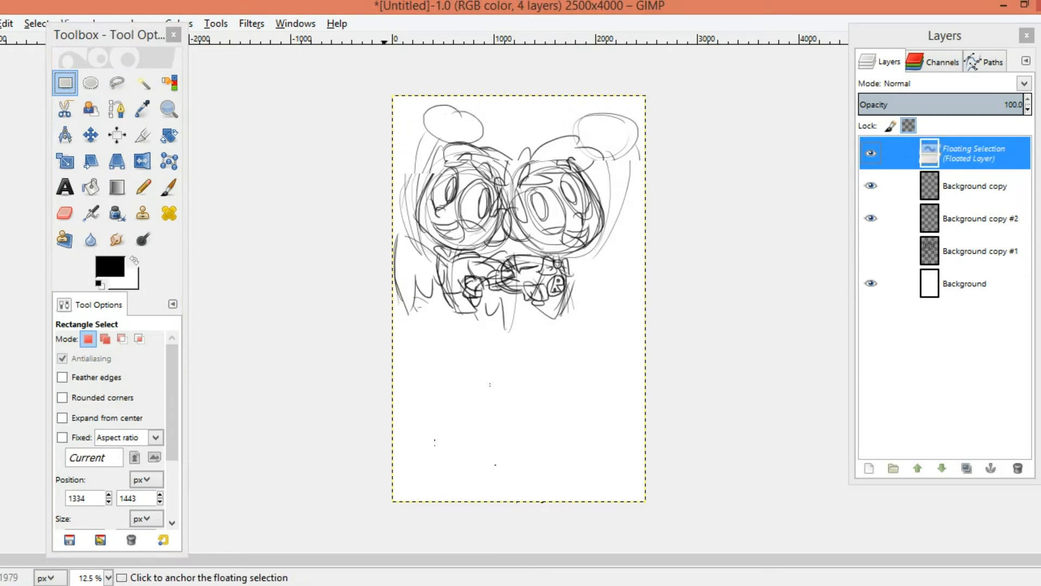
left_click(169, 186)
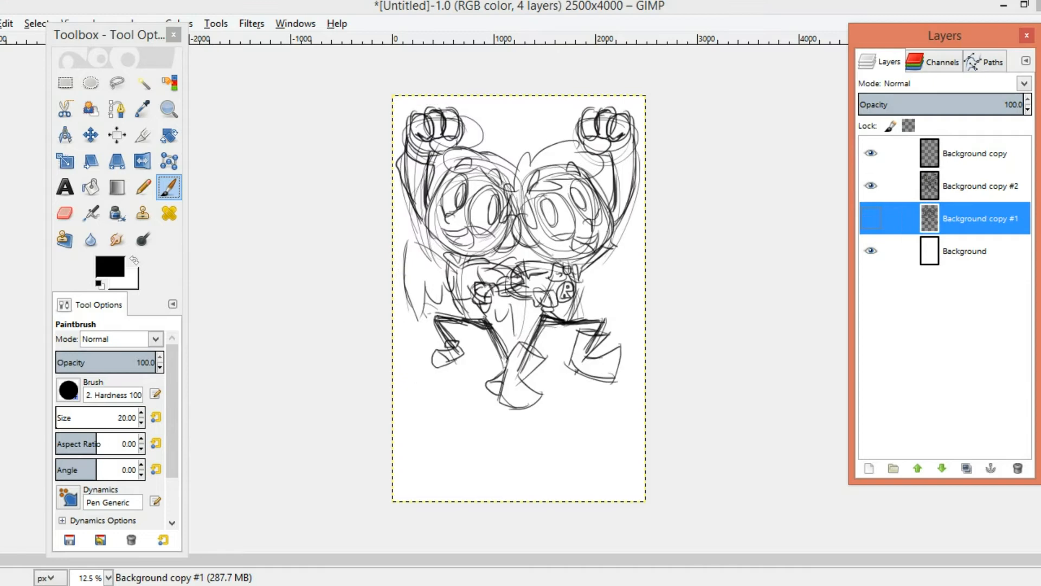
Correct the duplicated sketch's perspective, choose yellow, and resize the green character sketch
left_click(116, 161)
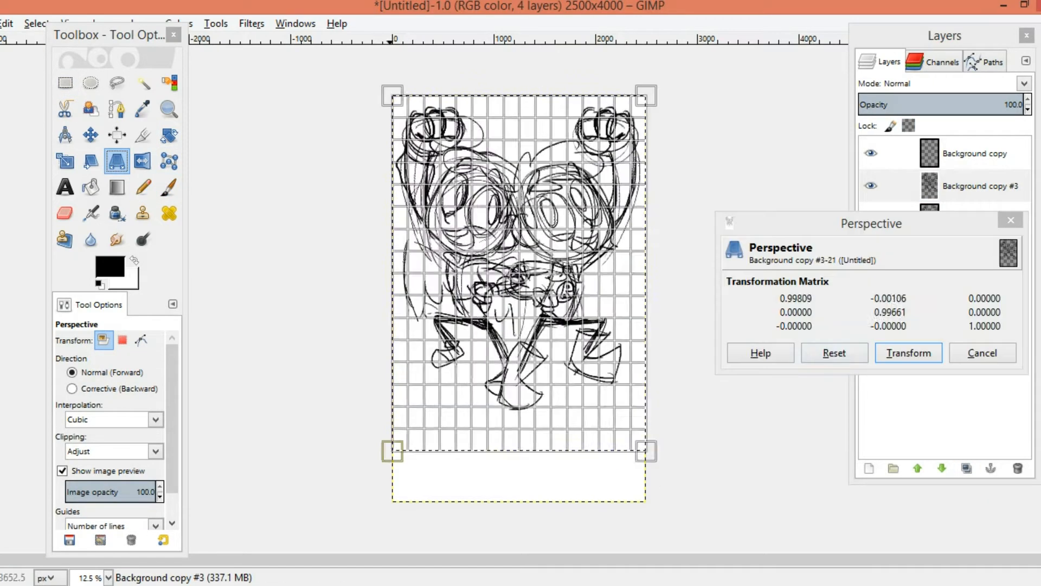
left_click(906, 353)
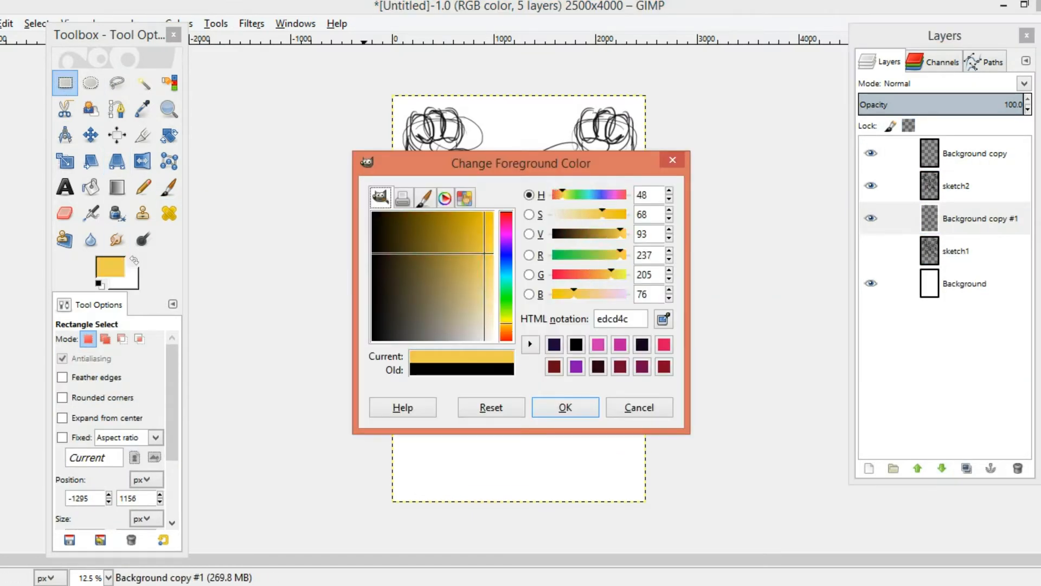
left_click(564, 406)
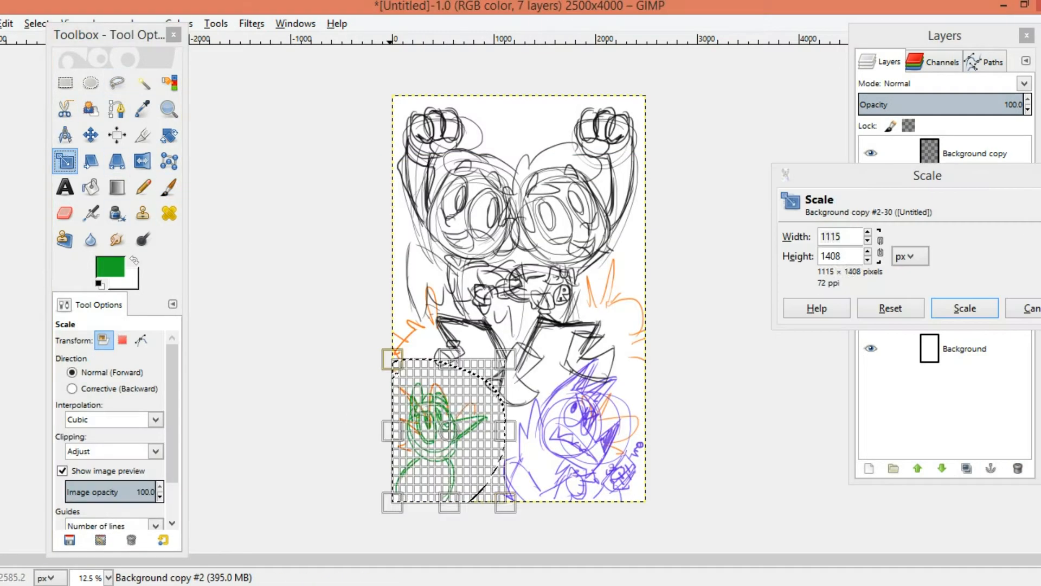
left_click(964, 308)
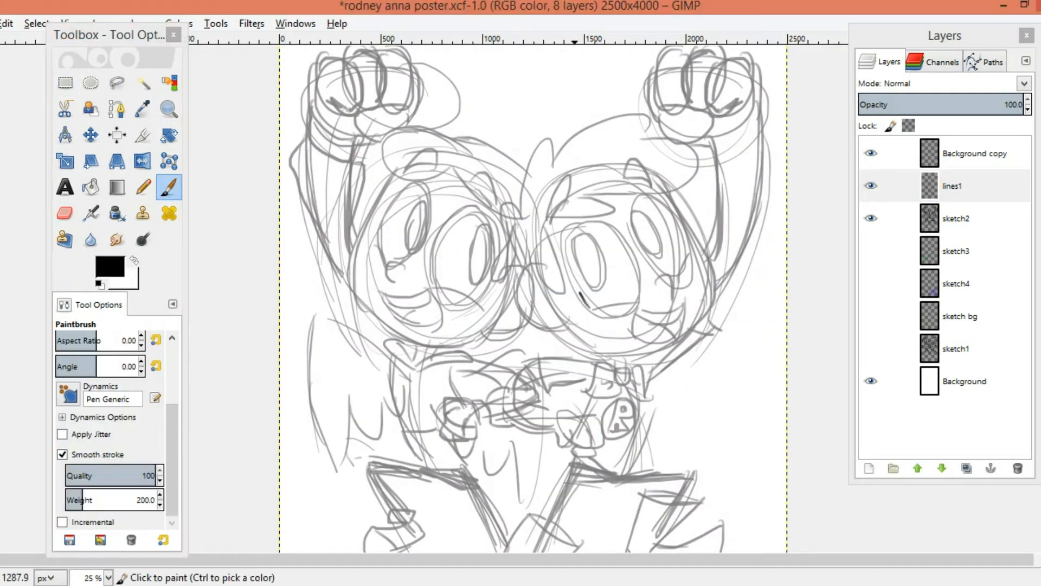
Outline the right kid's head in black ink on lines1, then duplicate the lines layer
left_click(65, 213)
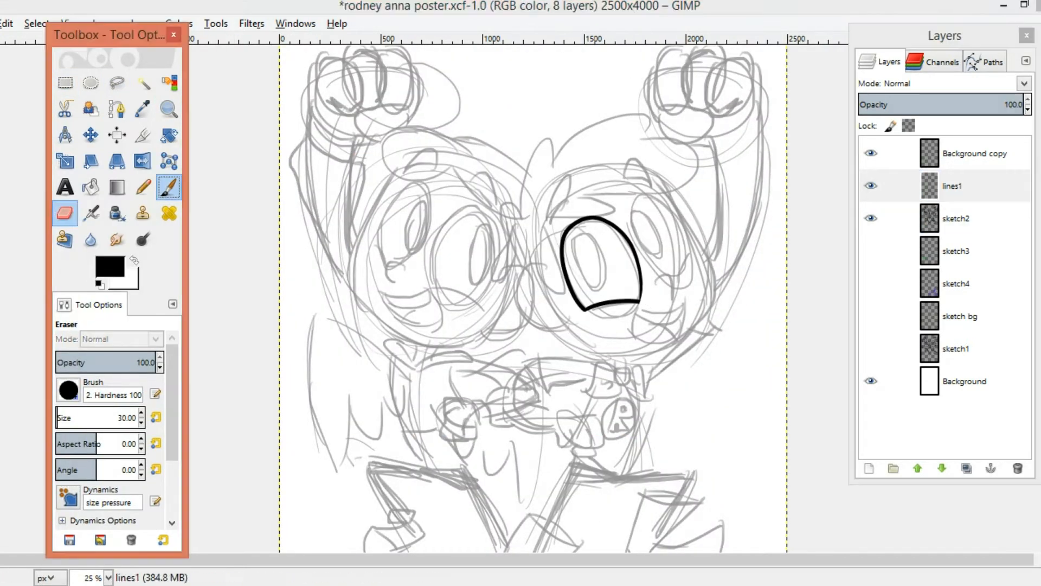
left_click(169, 187)
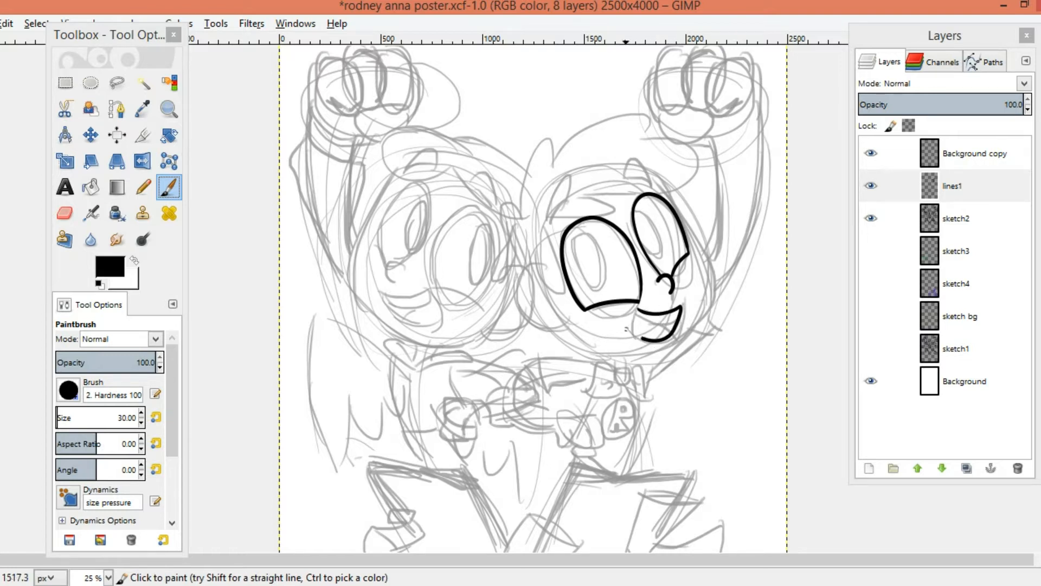
left_click(952, 185)
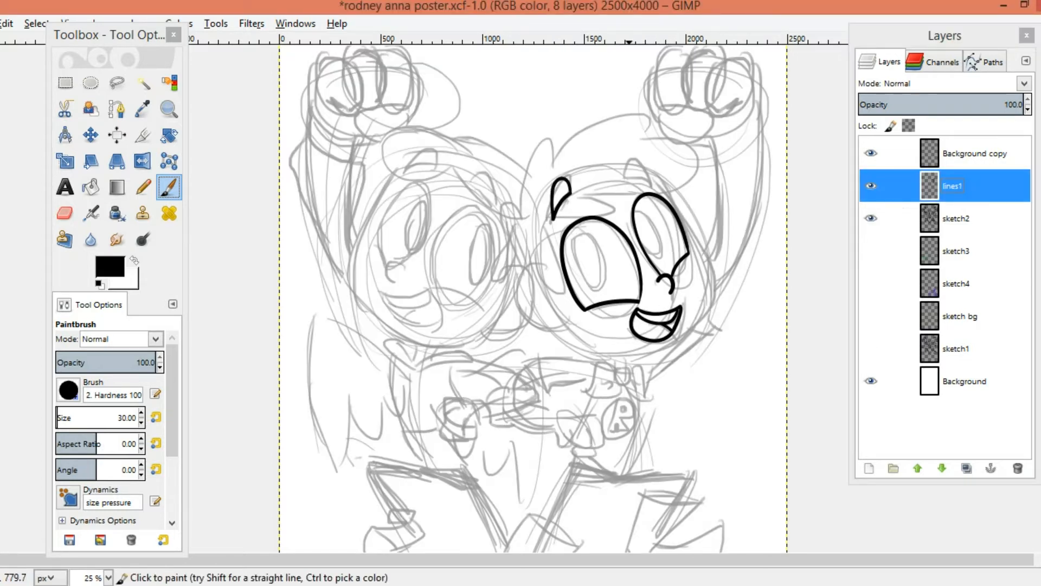
left_click_drag(645, 163, 564, 338)
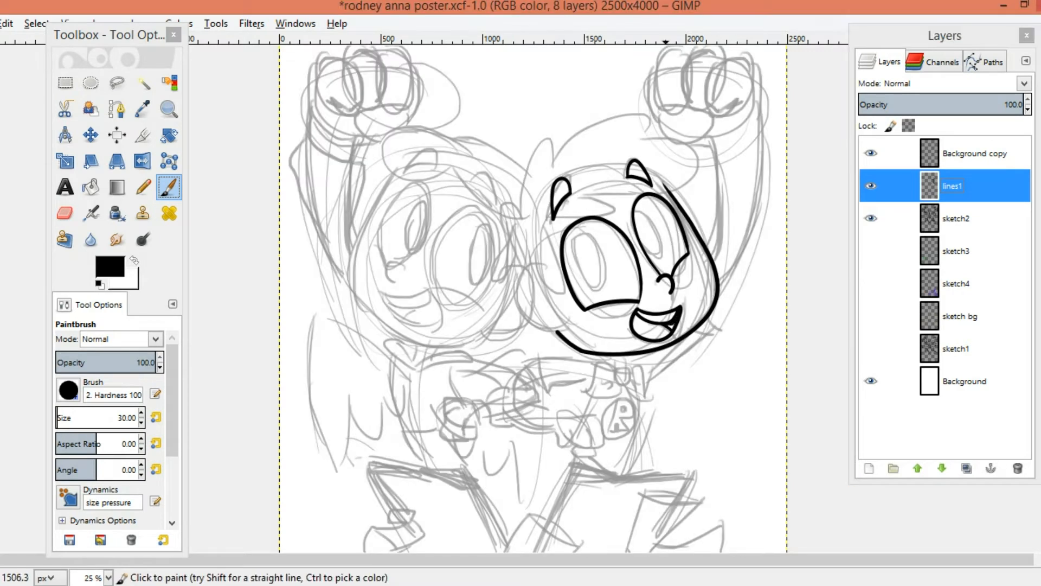
left_click(585, 266)
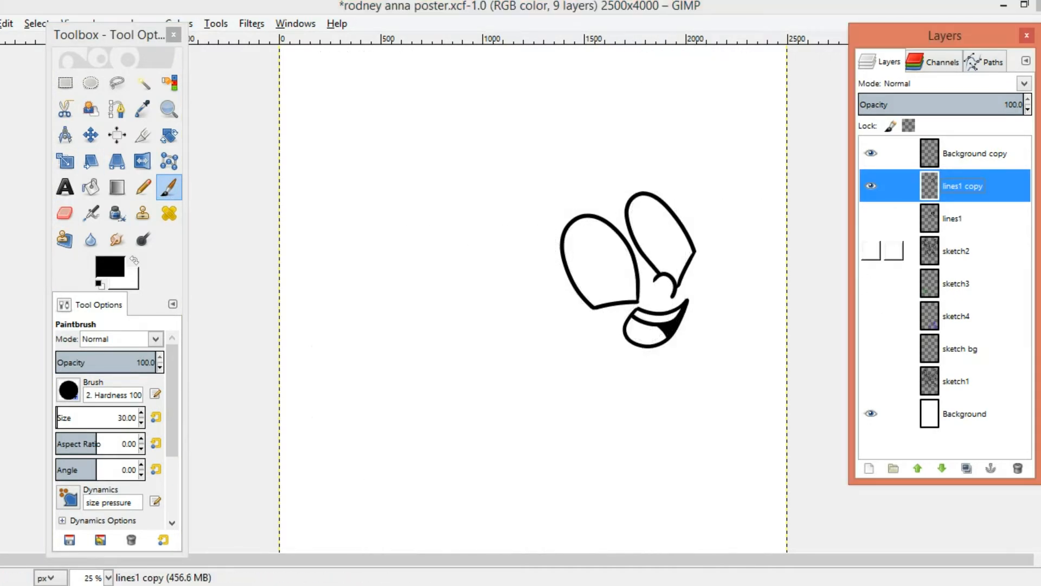
With sketch2 visible, ink the right kid's ear, eyes and pupils, erasing stray strokes
left_click(871, 251)
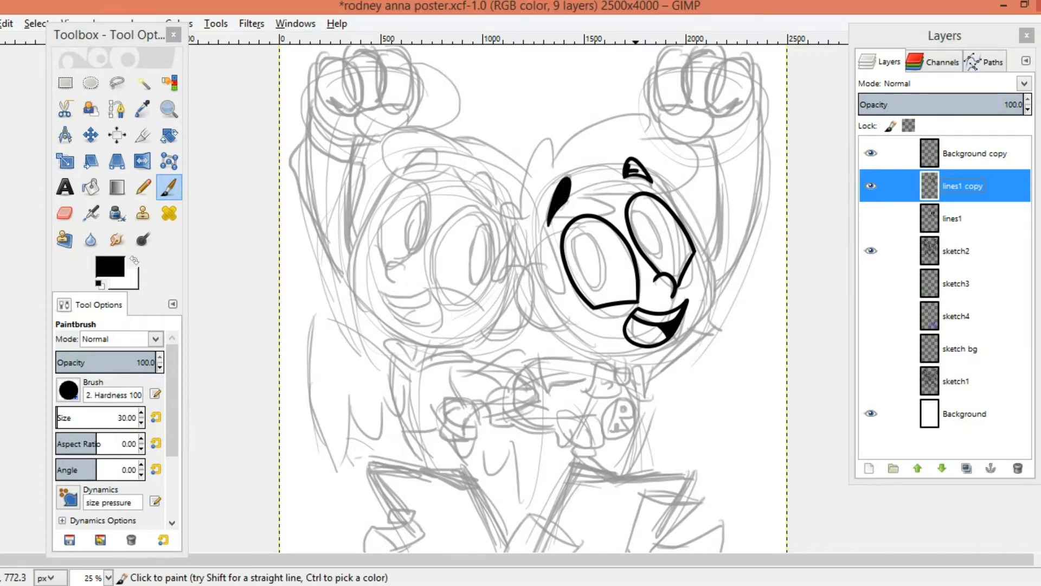
left_click_drag(634, 166, 714, 265)
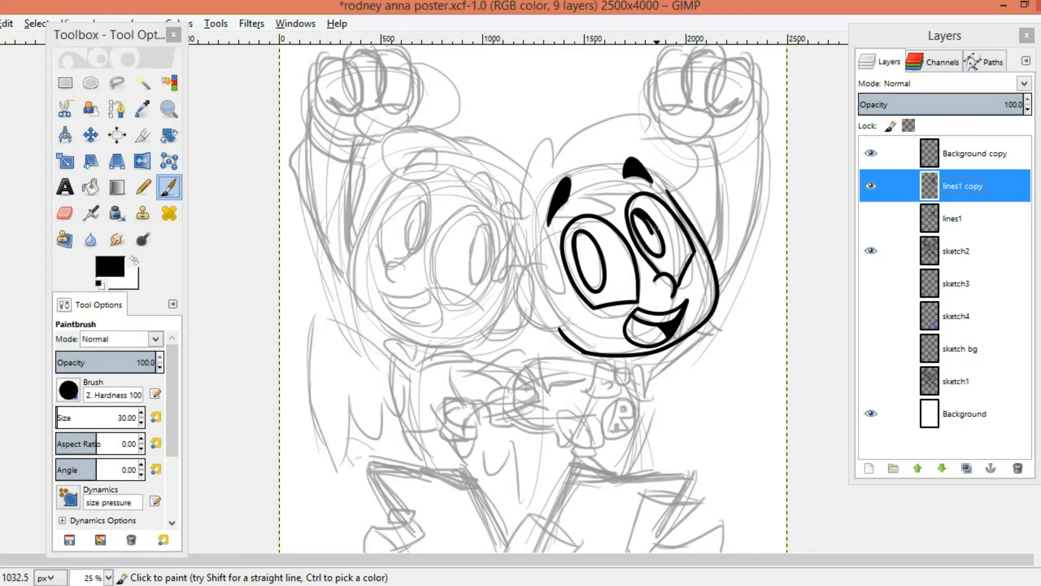
left_click(641, 229)
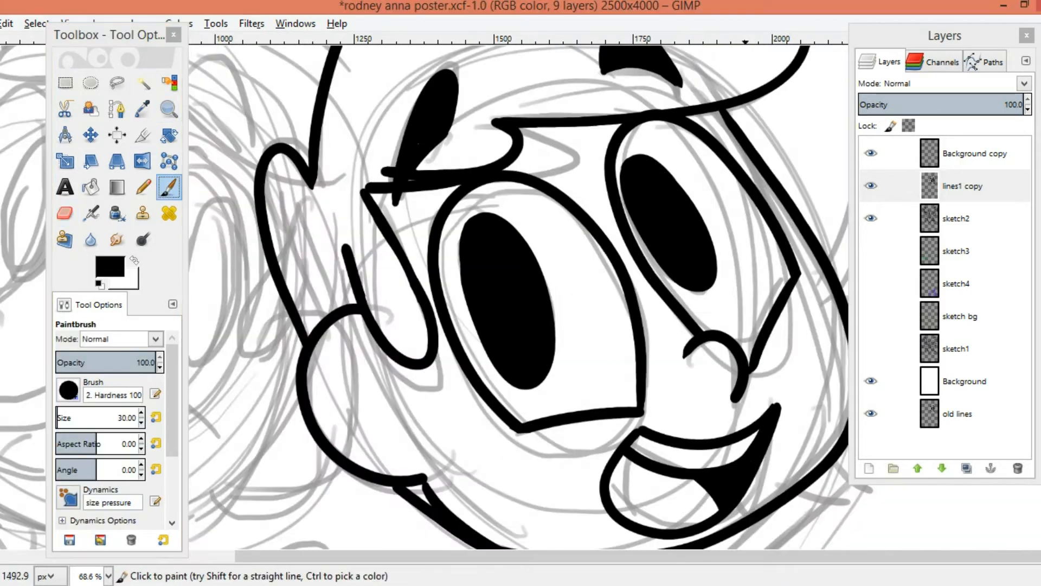
left_click(64, 213)
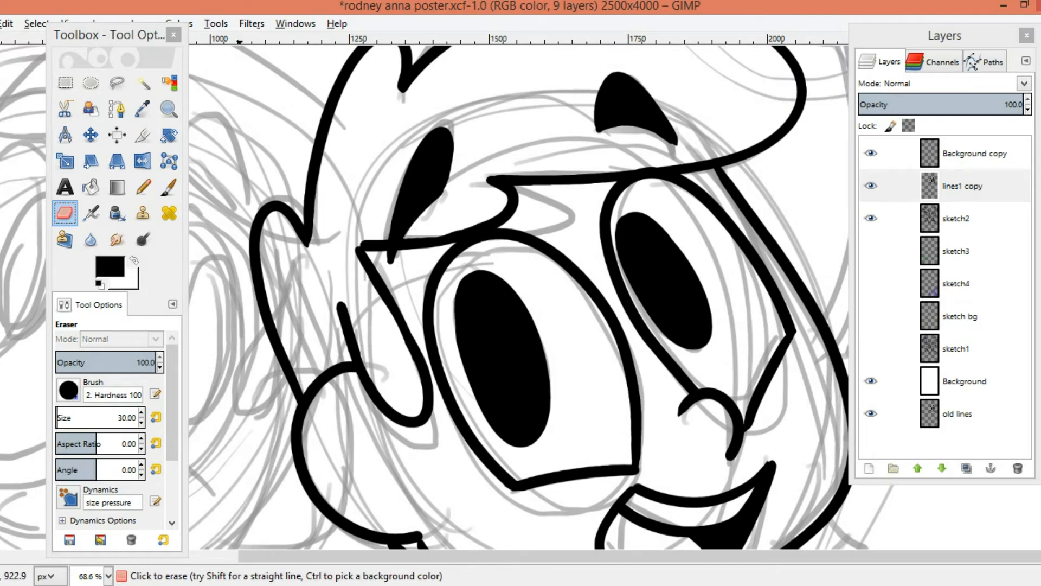
left_click(169, 186)
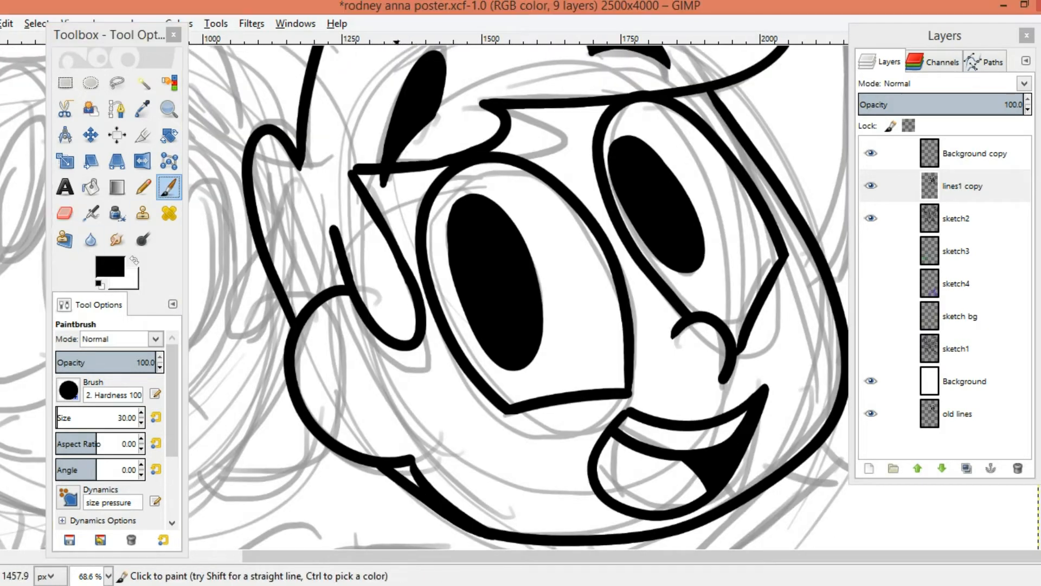
left_click(168, 109)
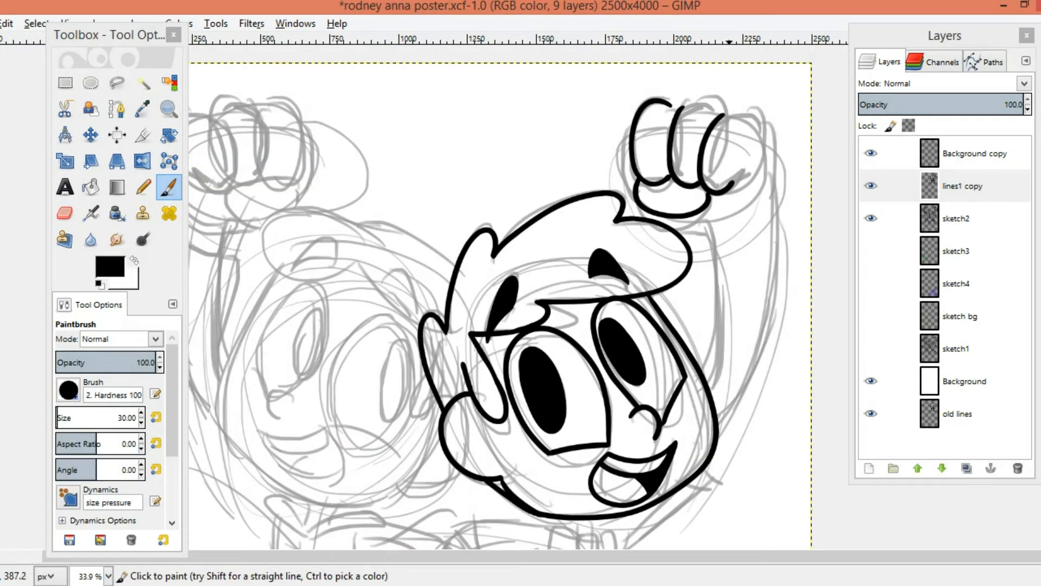
Ink the right kid's arm and raised fist lower on the canvas
scroll("down", 3)
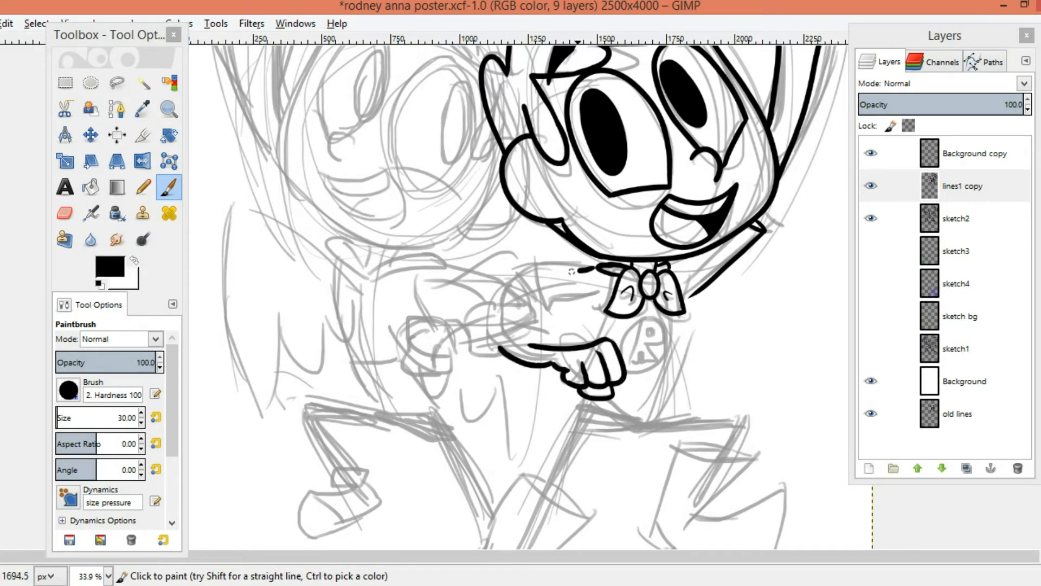
left_click_drag(598, 272, 657, 412)
type("lines2")
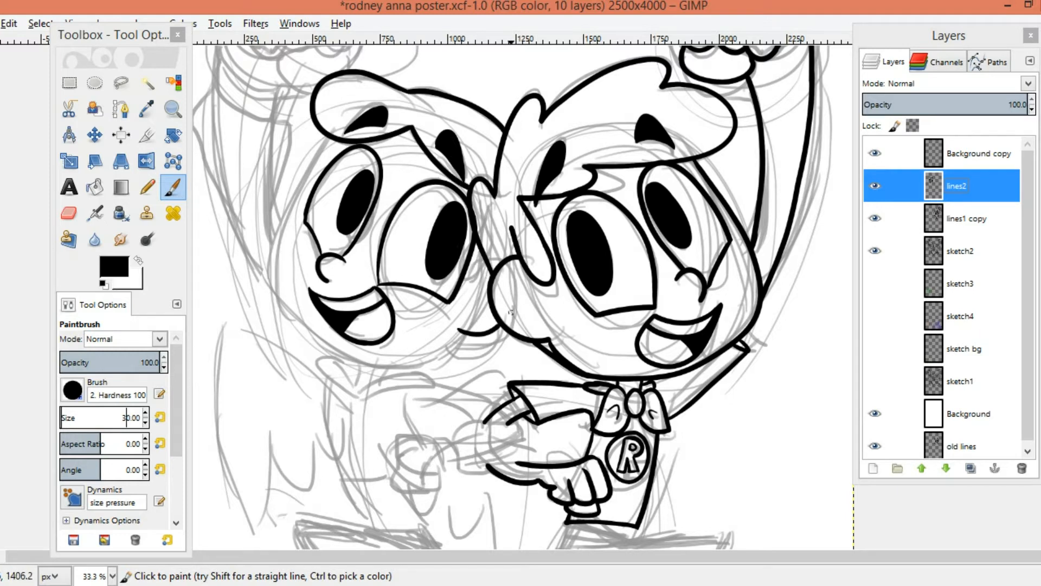
Ink the left kid's raised fist, then move down to begin the purple villain's face
left_click_drag(332, 133, 282, 312)
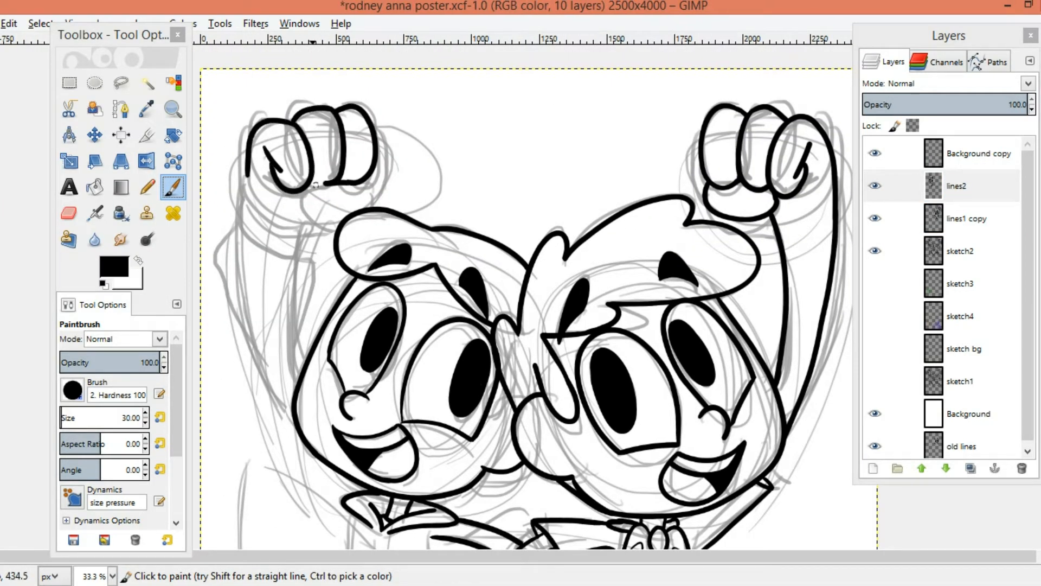
scroll("down", 3)
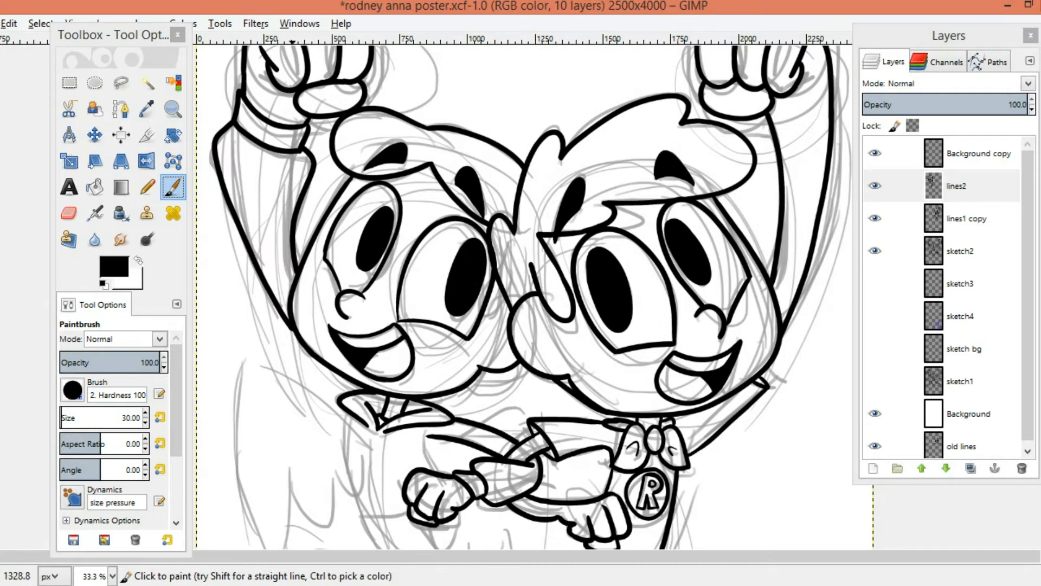
scroll("down", 3)
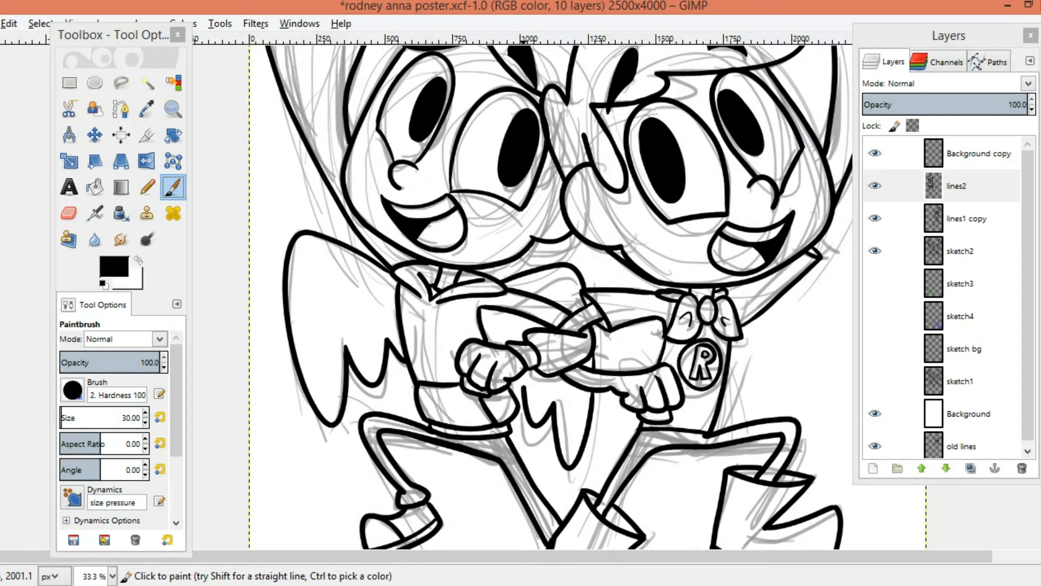
left_click(172, 109)
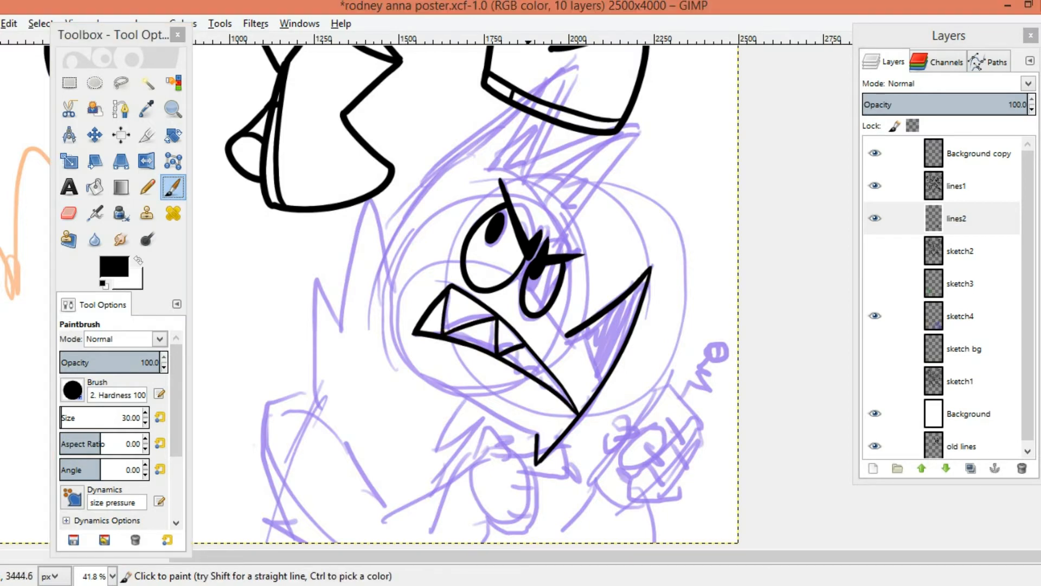
Ink the villain's pointed body, clawed hand and lower body outline
left_click(39, 23)
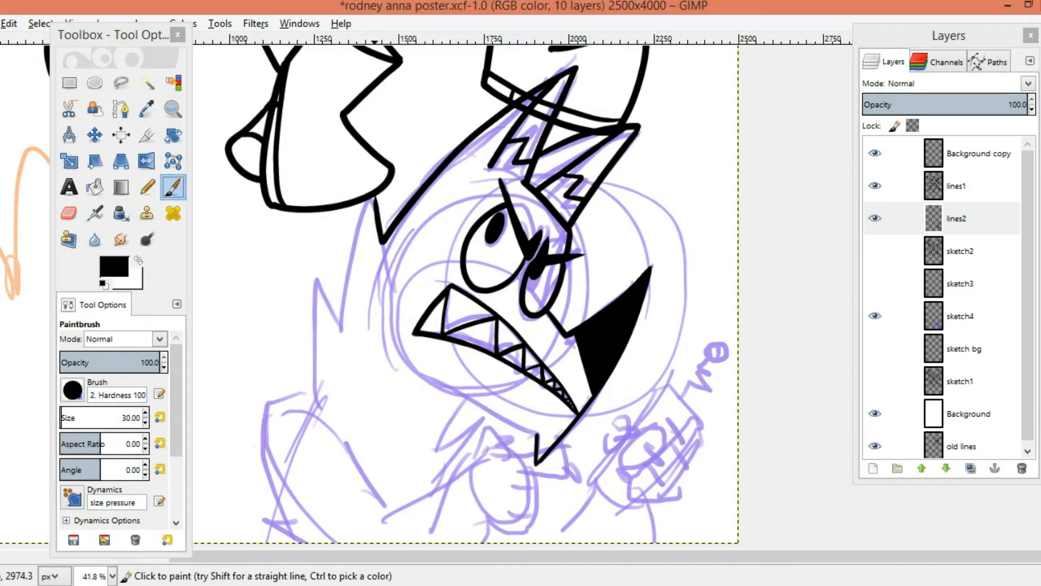
scroll("down", 3)
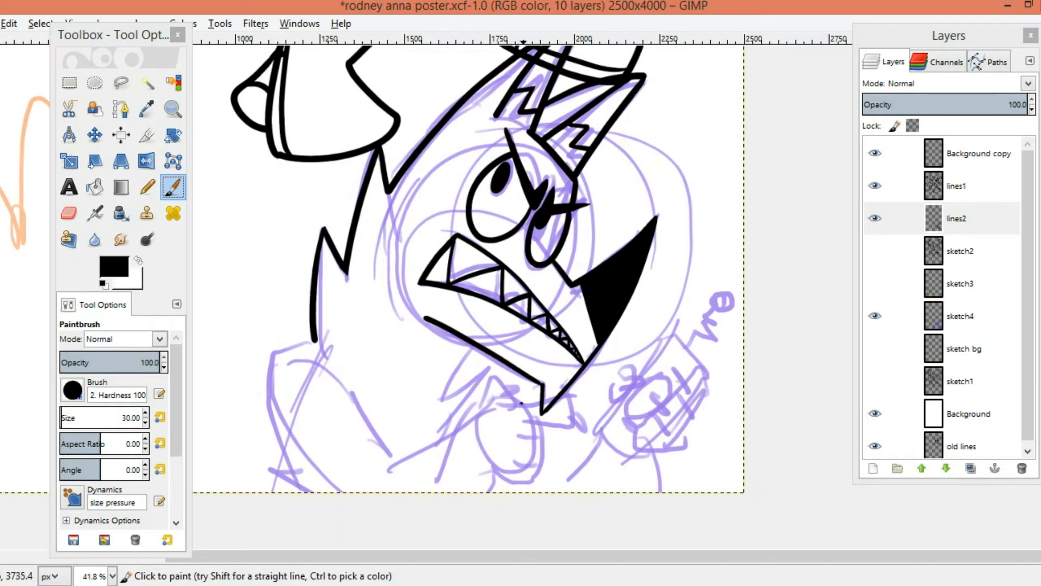
left_click_drag(466, 412, 518, 478)
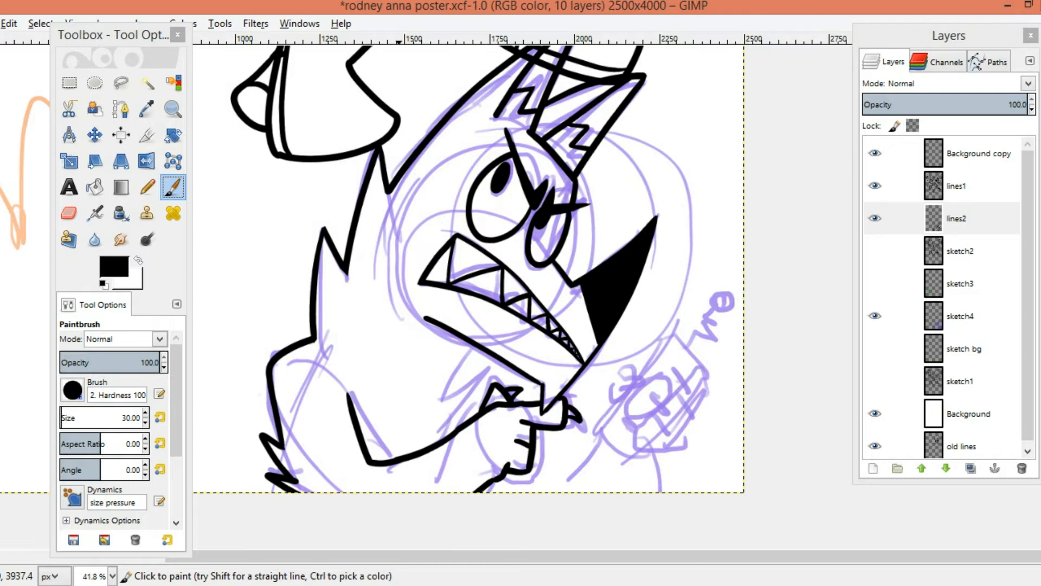
left_click_drag(607, 392, 704, 439)
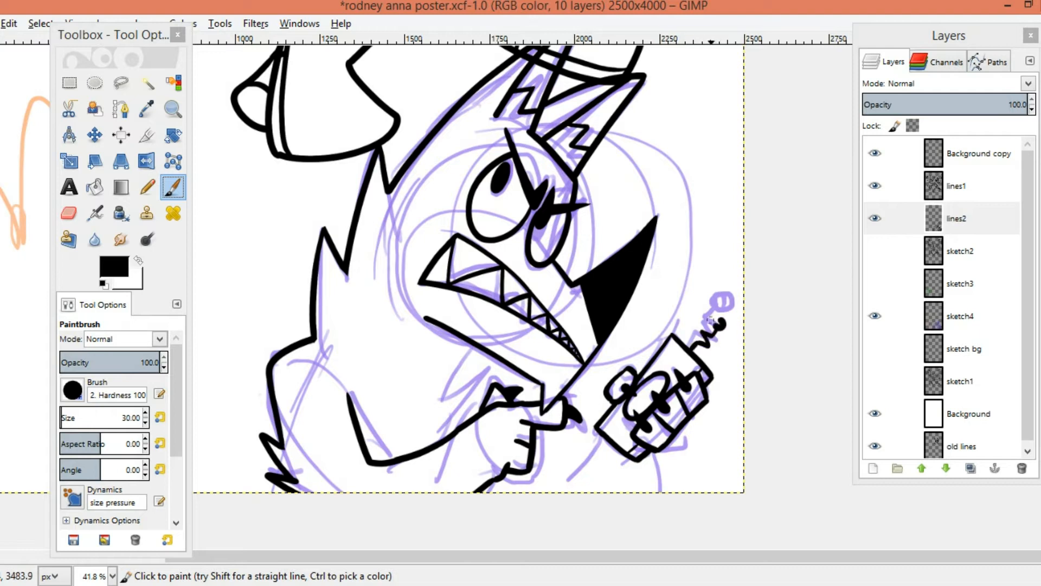
Zoom to the little bird sketch and trace its outline in black ink
left_click(70, 214)
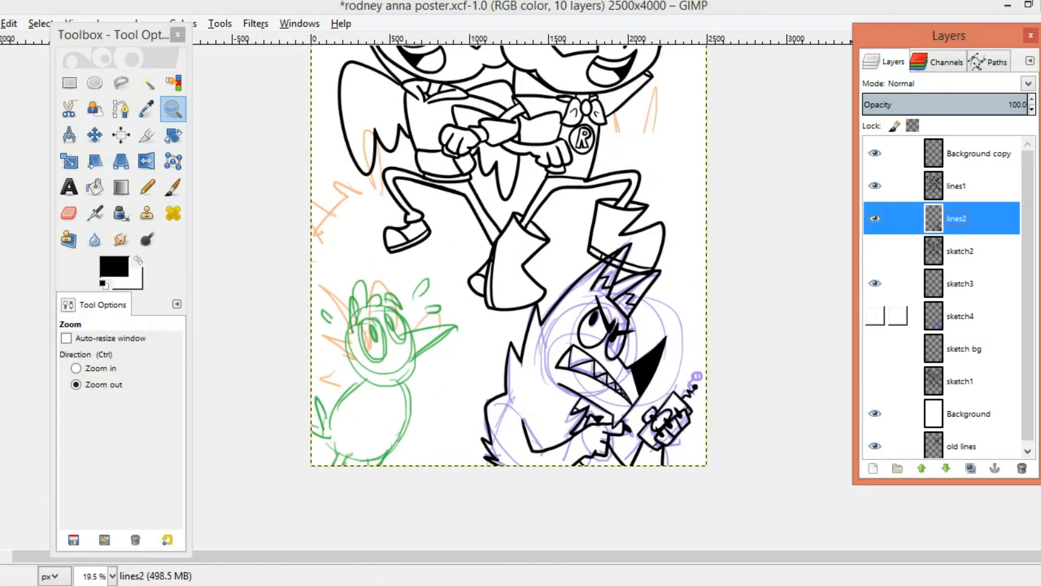
left_click(172, 186)
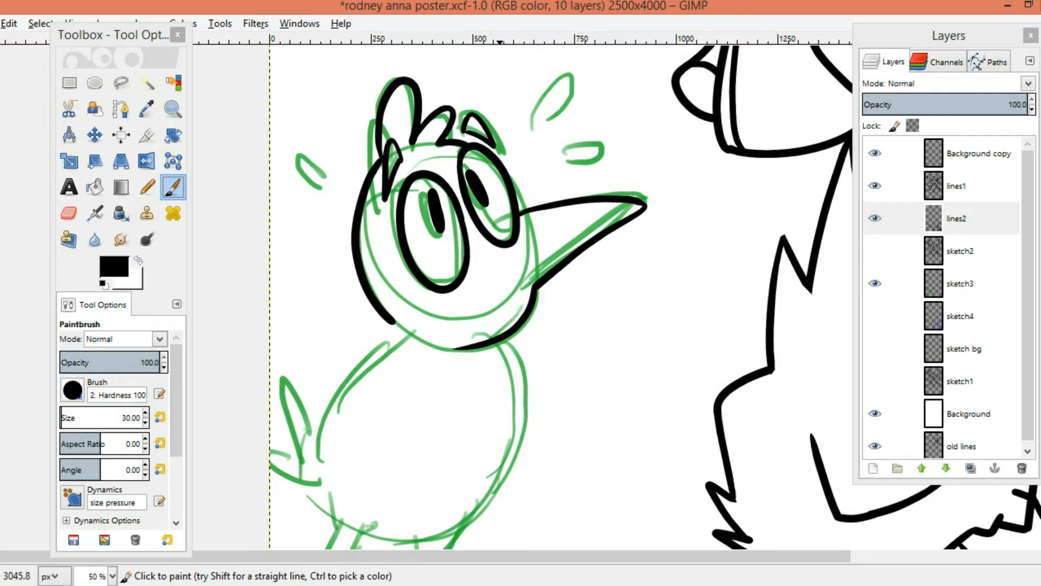
scroll("down", 3)
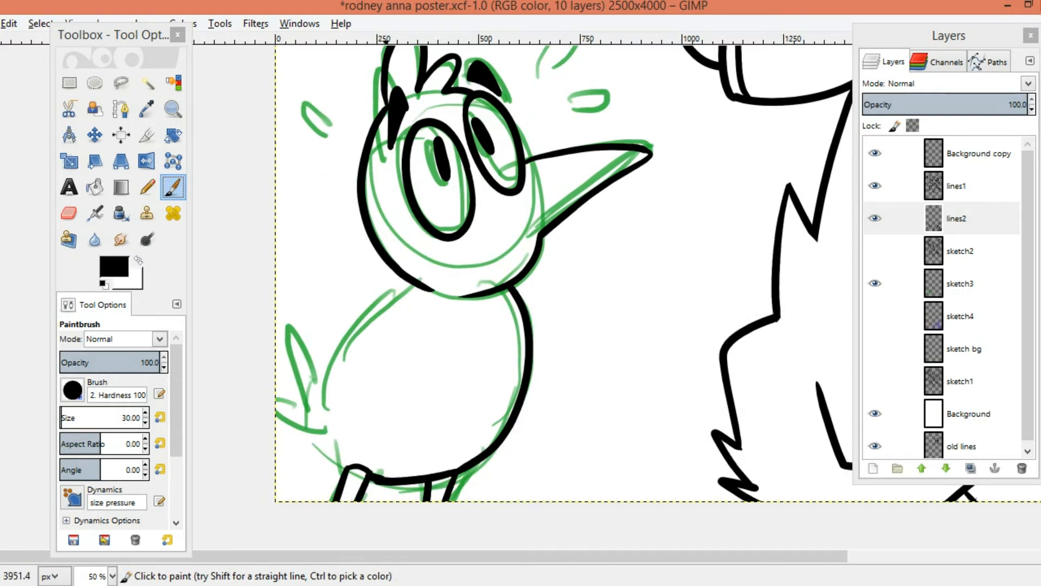
left_click(172, 108)
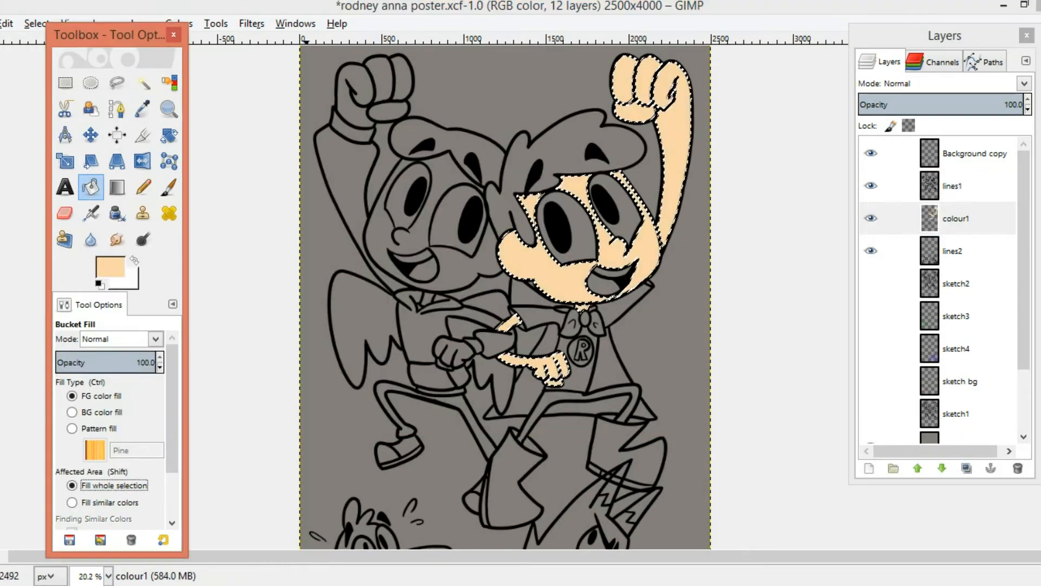
Fill the second kid's skin brown and the boy's hair black via Fuzzy Select regions
left_click(142, 83)
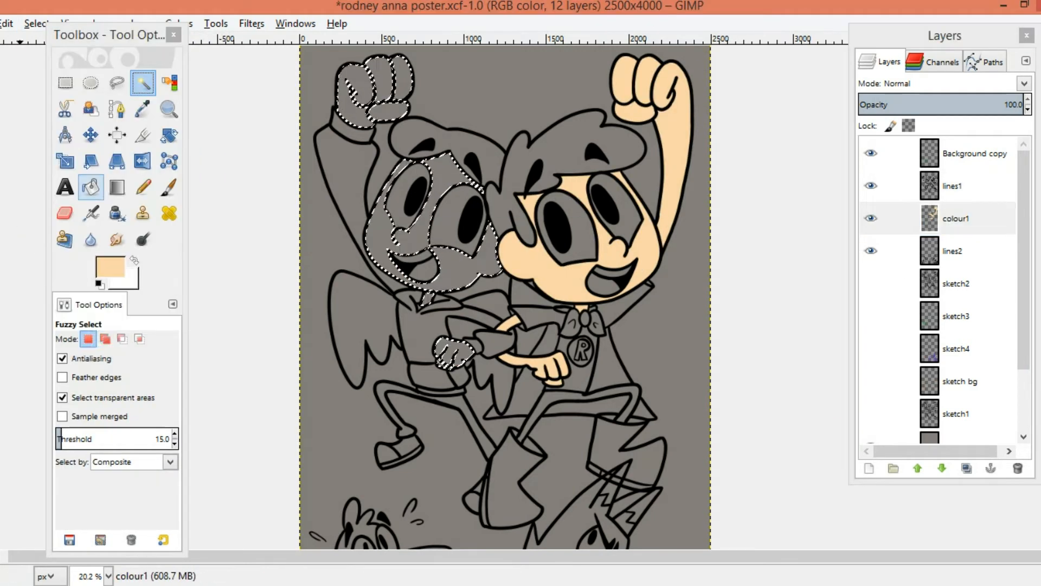
left_click(111, 267)
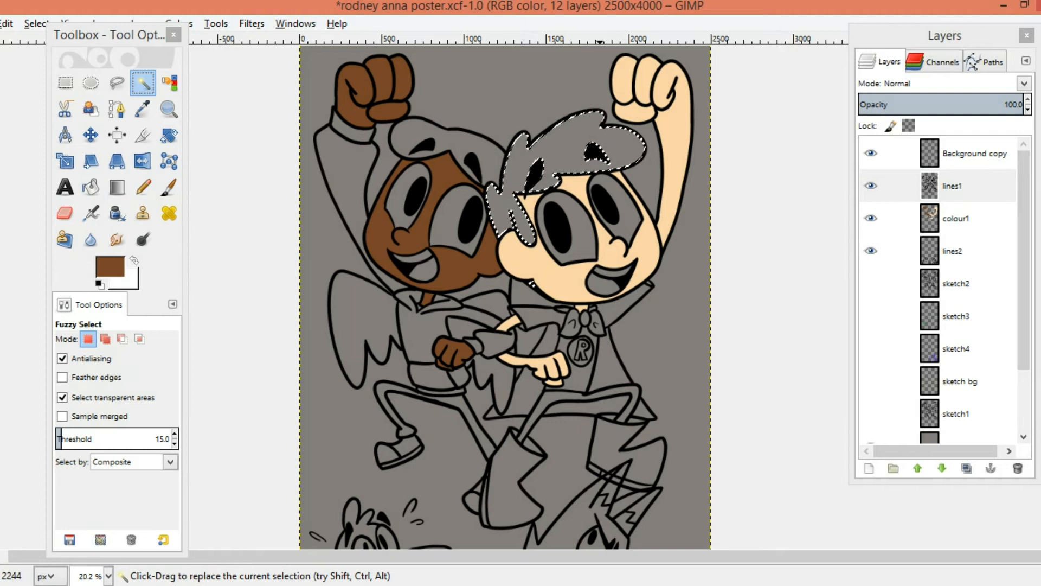
left_click(34, 23)
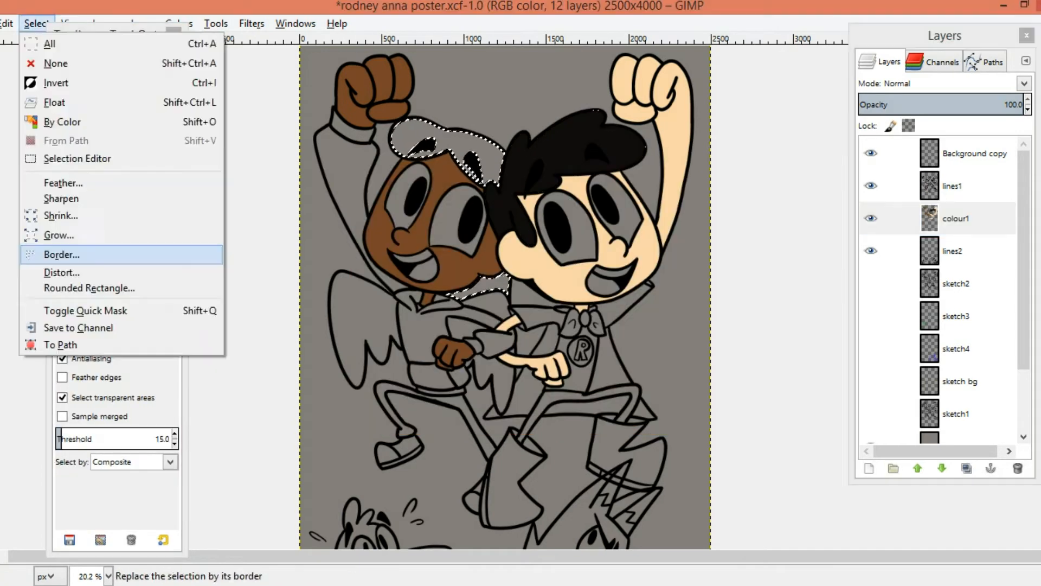
left_click(60, 254)
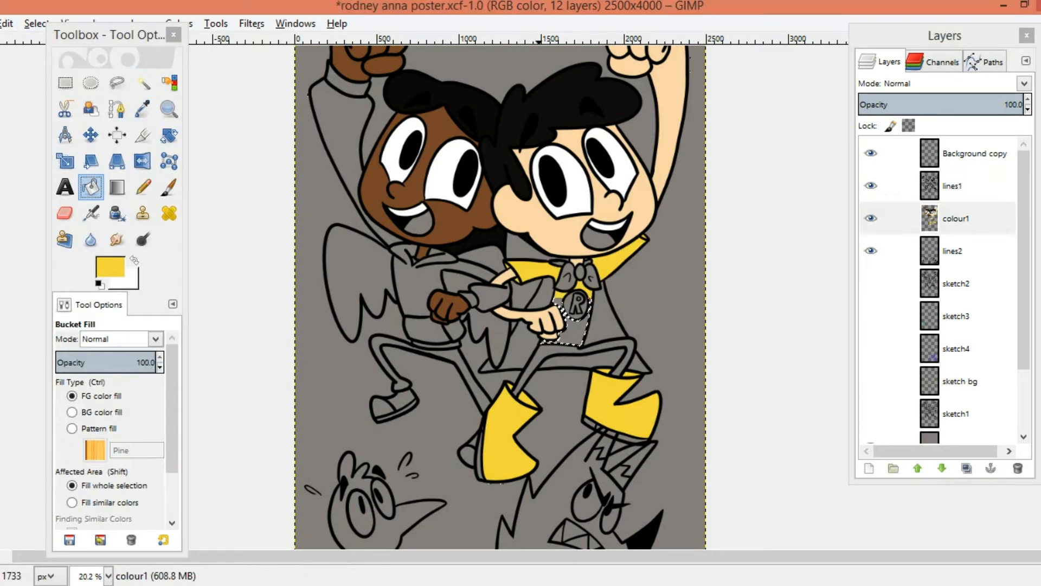
Fill the costume yellow and select the wings from the lines1 layer for colouring
left_click(106, 271)
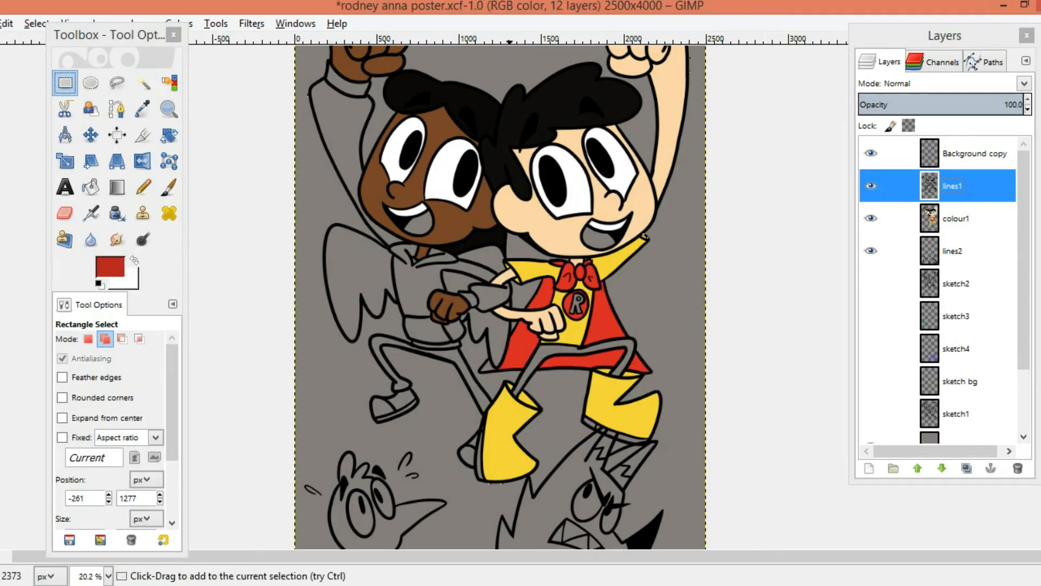
left_click(90, 188)
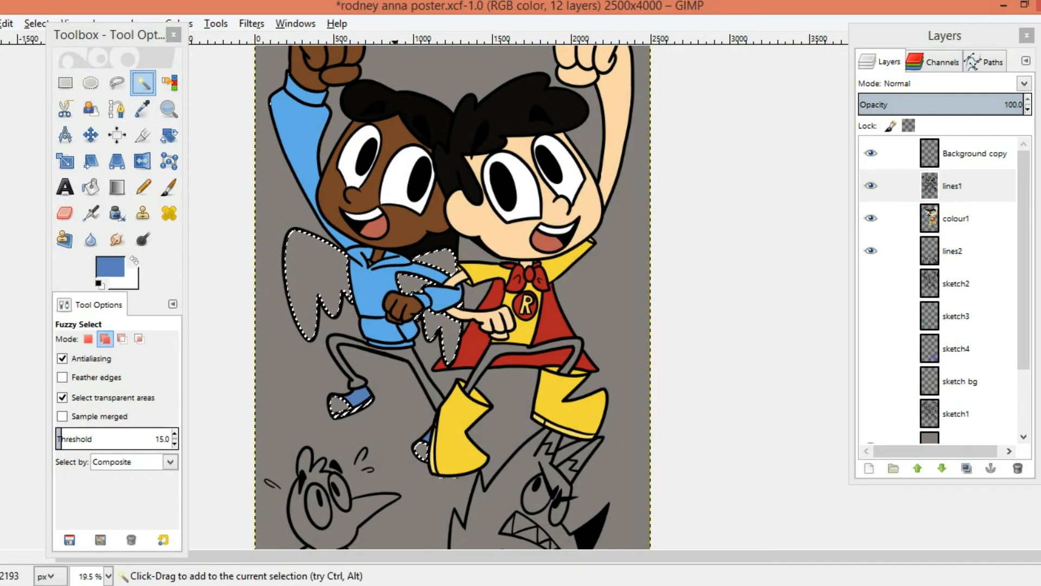
left_click(142, 187)
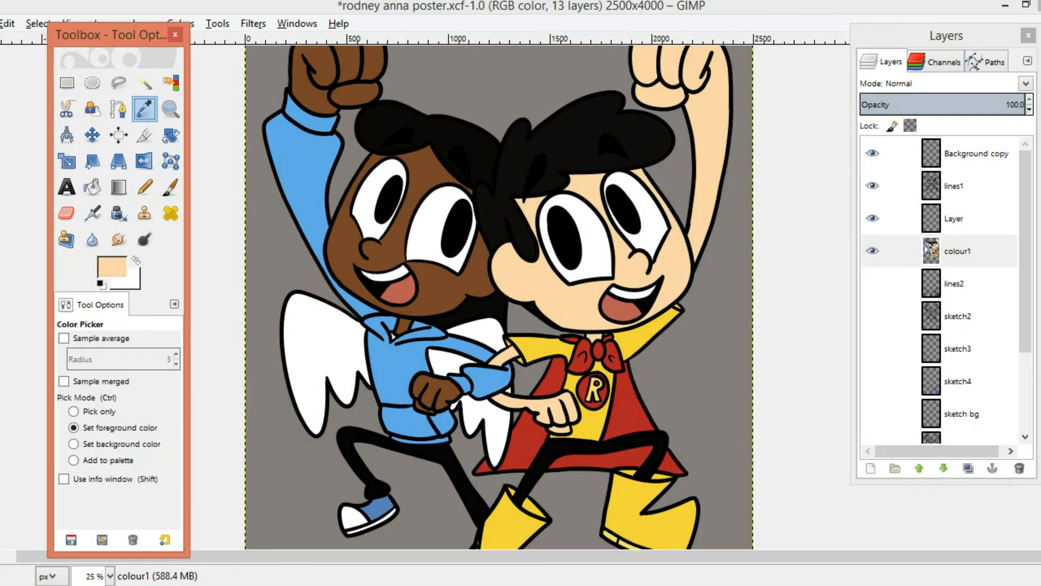
Sample the boy's skin and other artwork colours to touch up the flat fills
left_click(170, 109)
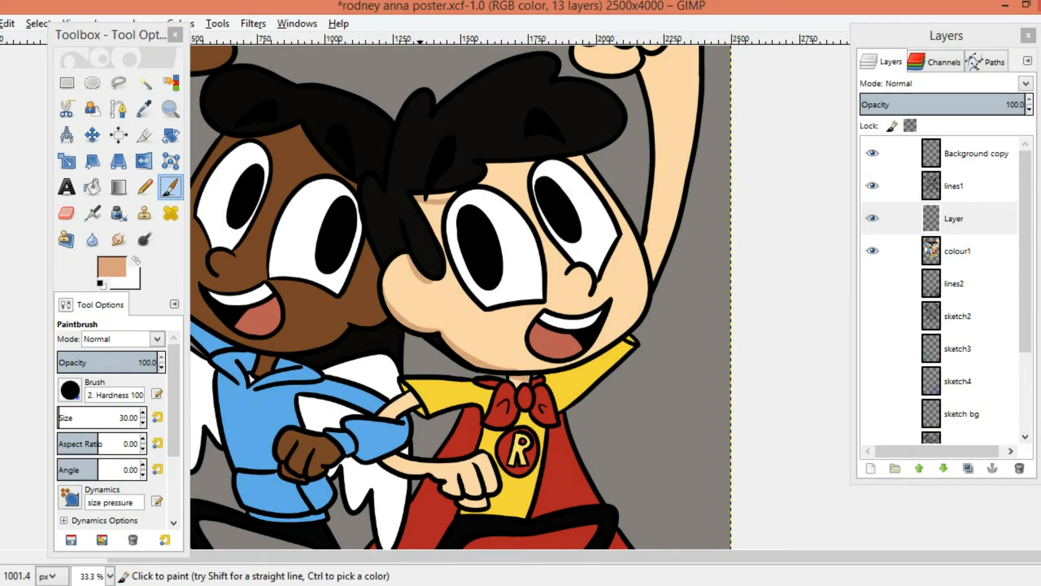
scroll("down", 3)
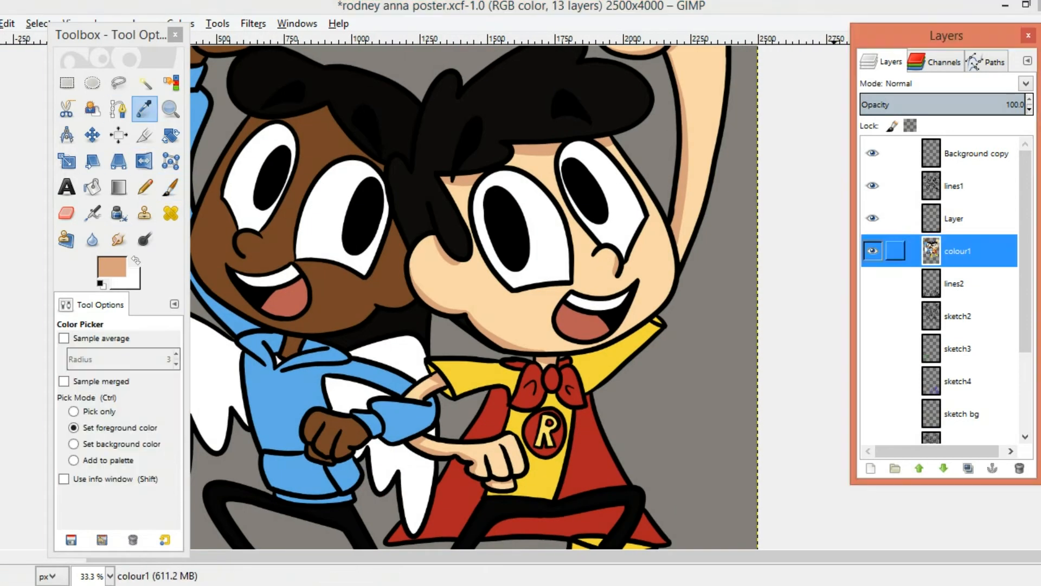
left_click(170, 185)
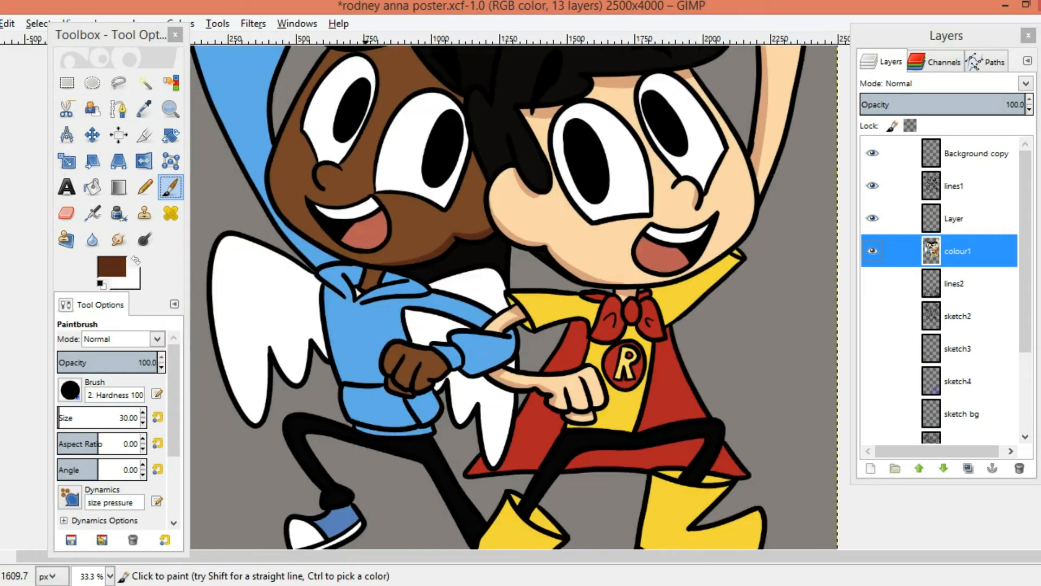
scroll("down", 3)
type("shading")
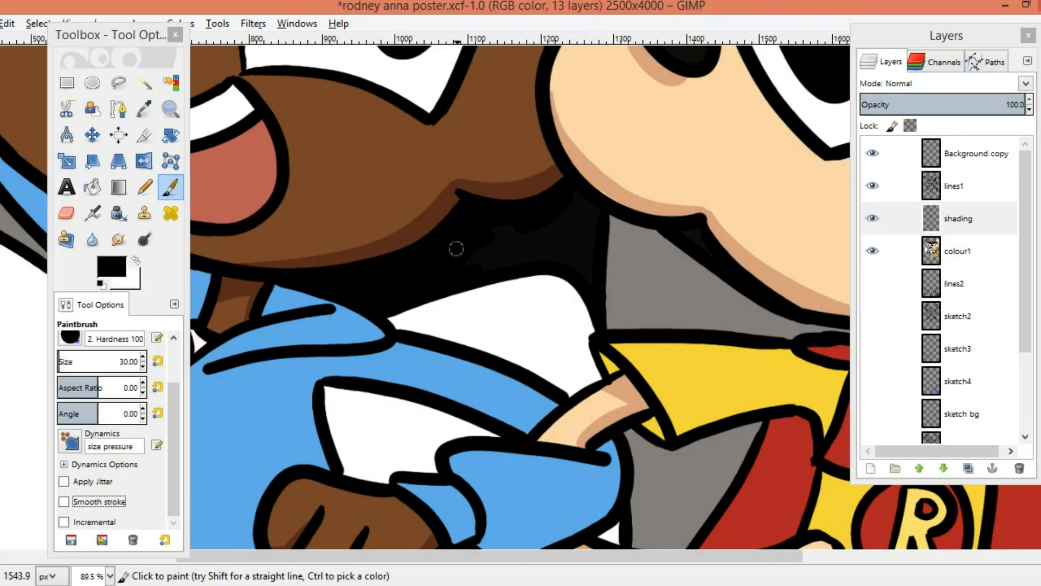
On the shading layer, paint dark shadows under the brown kid's chin and the boy's hairline
left_click(958, 218)
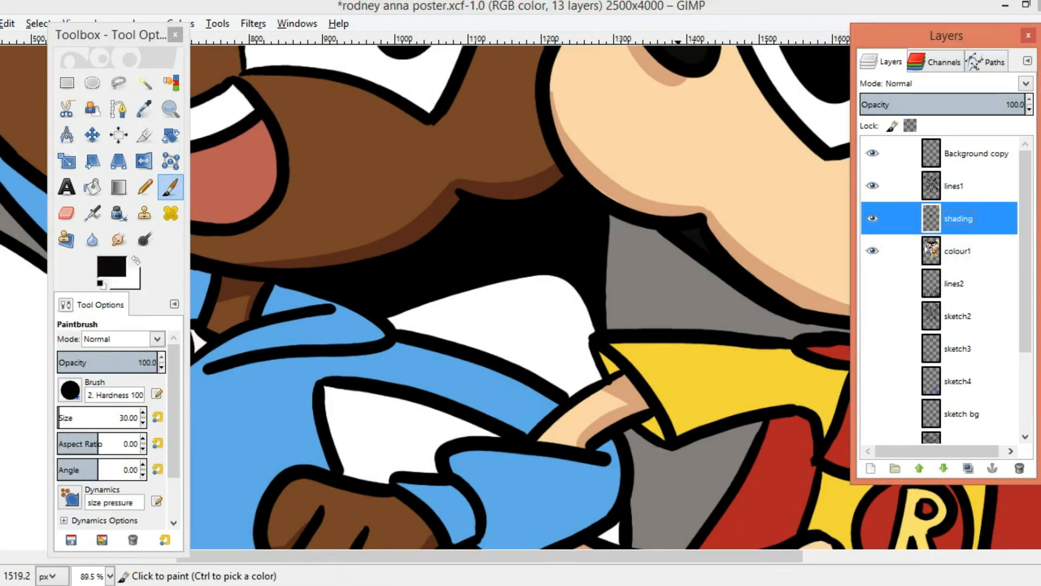
left_click(954, 185)
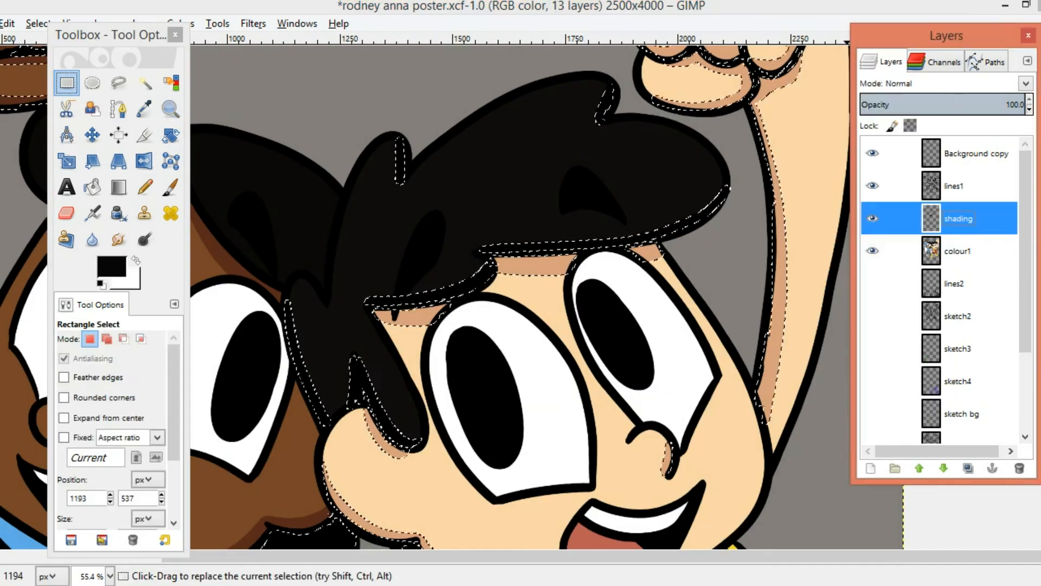
left_click(170, 186)
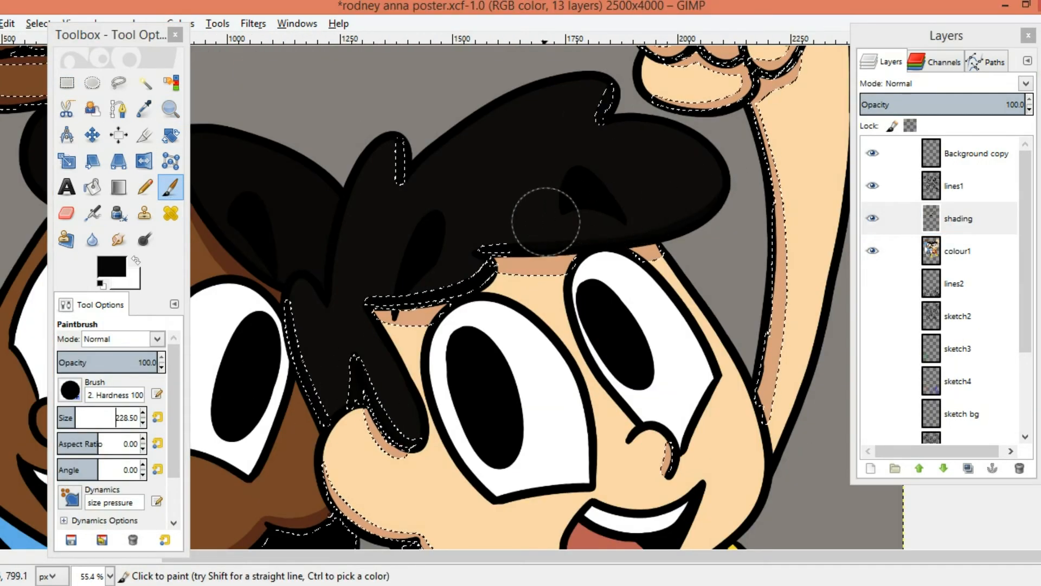
left_click(170, 108)
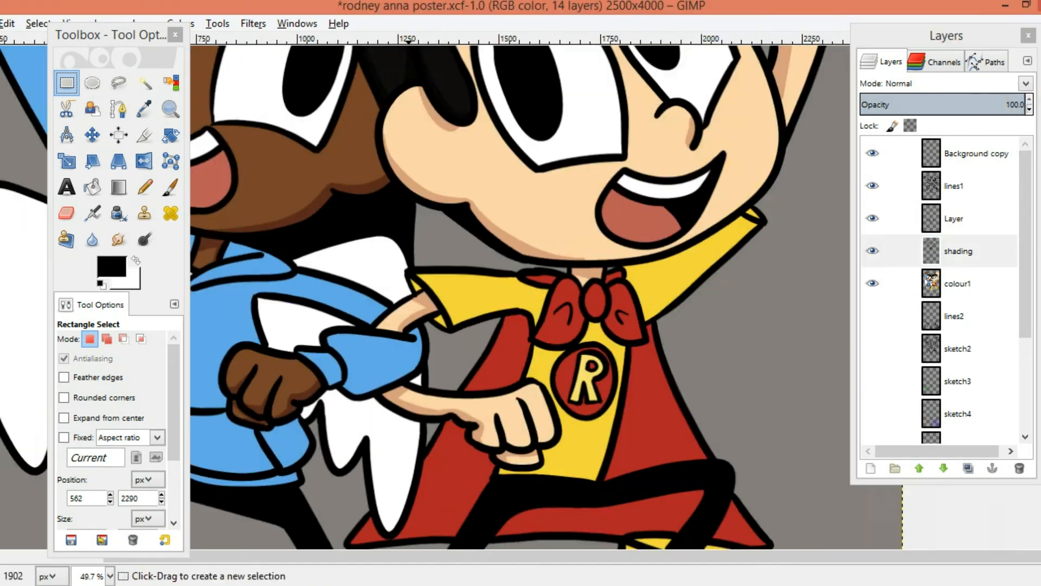
Paint darker yellow and red shadows on the boy's shirt and cape, erasing stray strokes around the boots
left_click(111, 269)
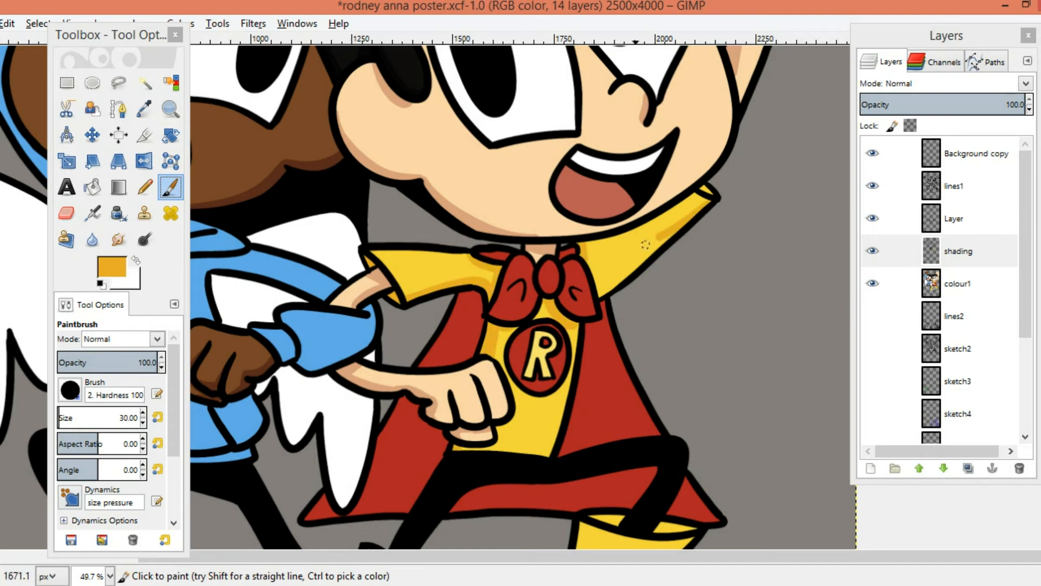
scroll("down", 3)
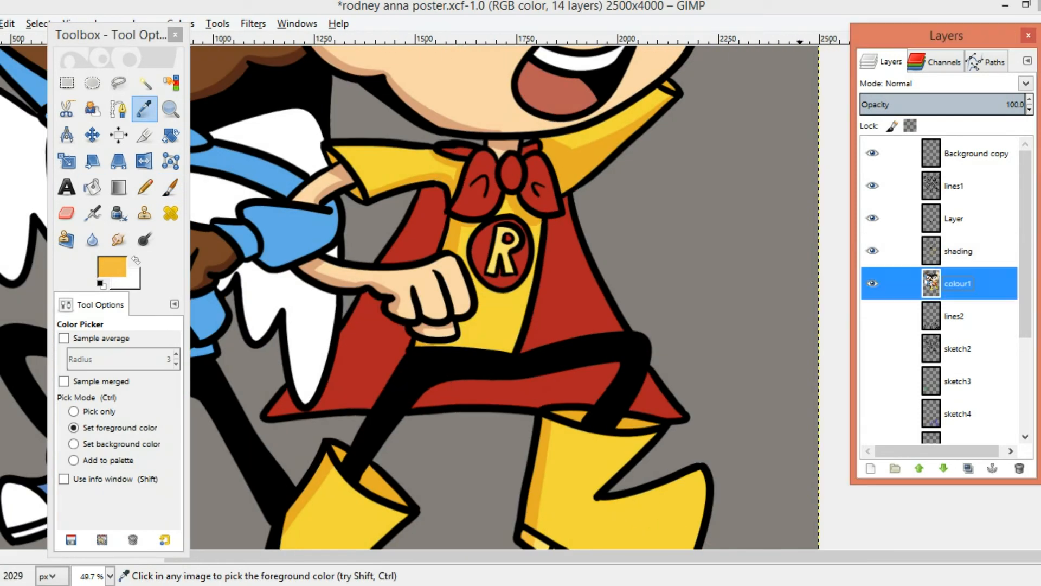
left_click(170, 187)
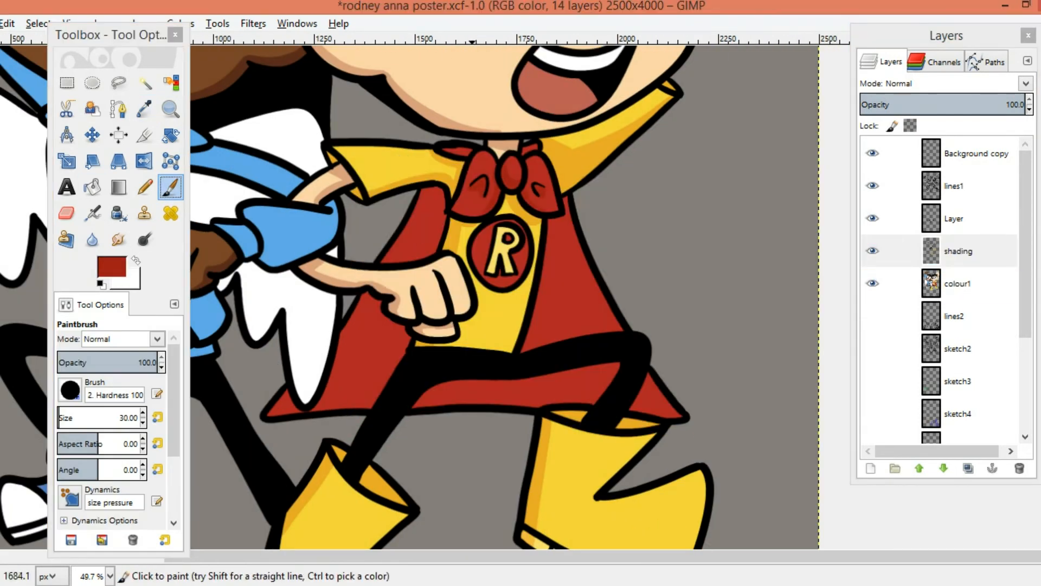
left_click(66, 213)
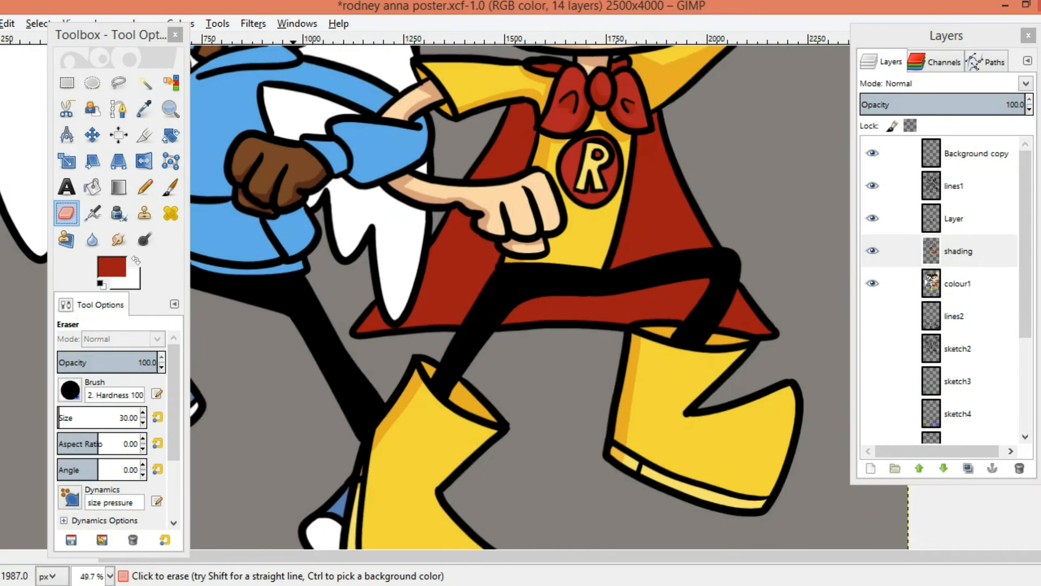
left_click(170, 185)
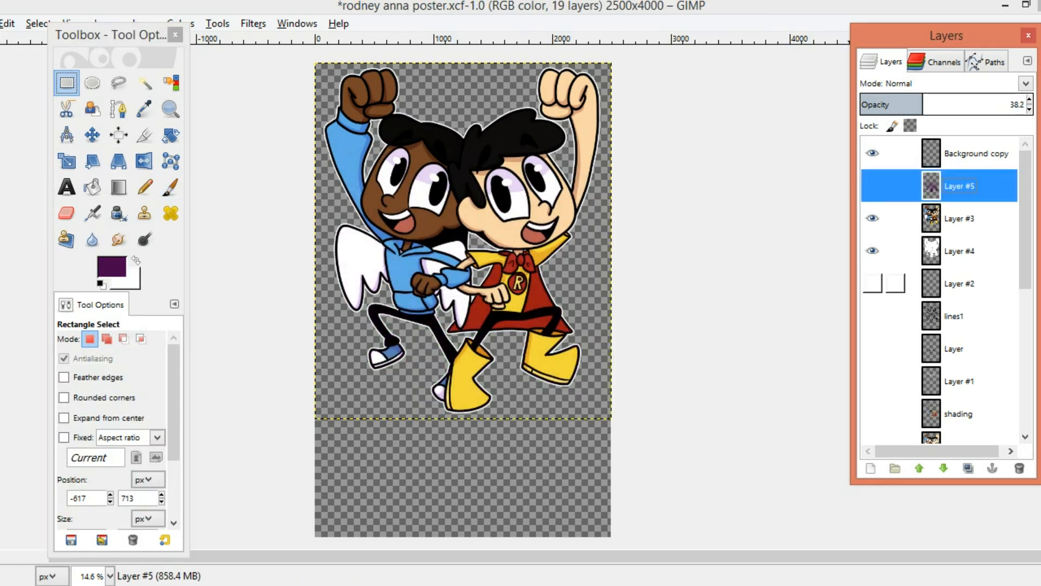
Paint the white outline to close the gap around the boy's boot
left_click(169, 185)
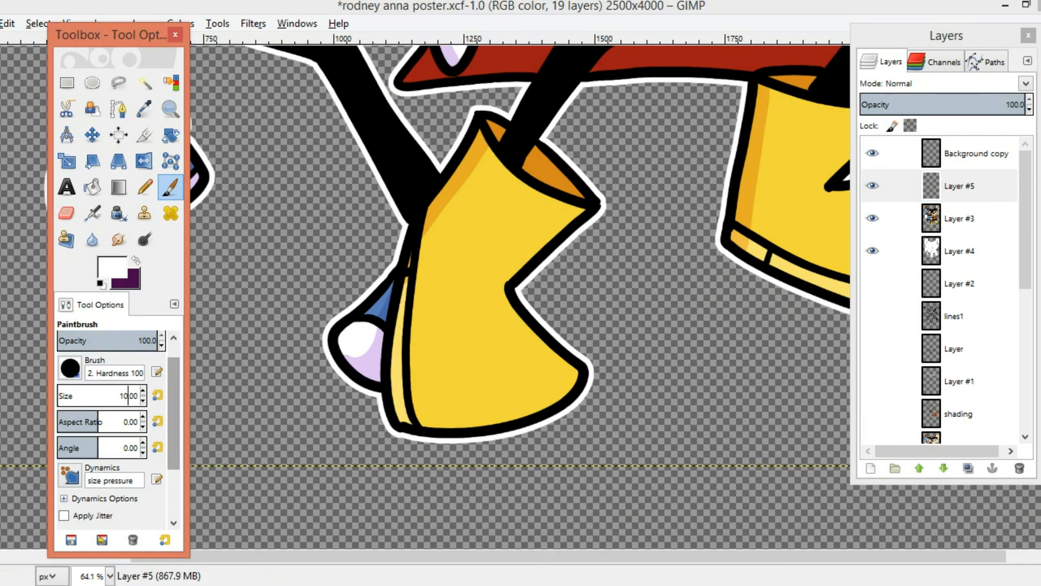
left_click(169, 108)
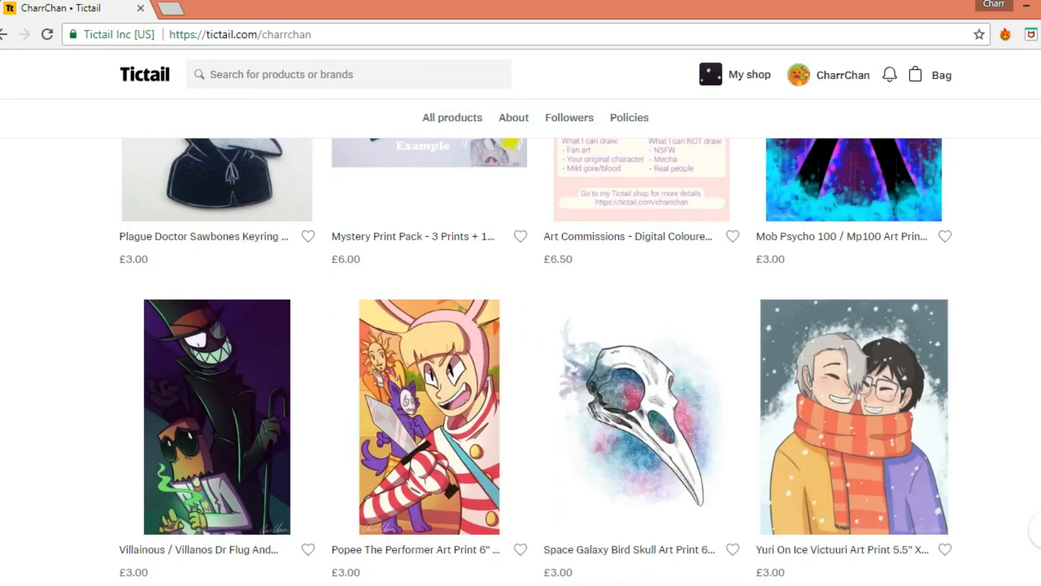
Scroll further down the All products page to more art prints, including £3.00 character portraits
scroll("down", 3)
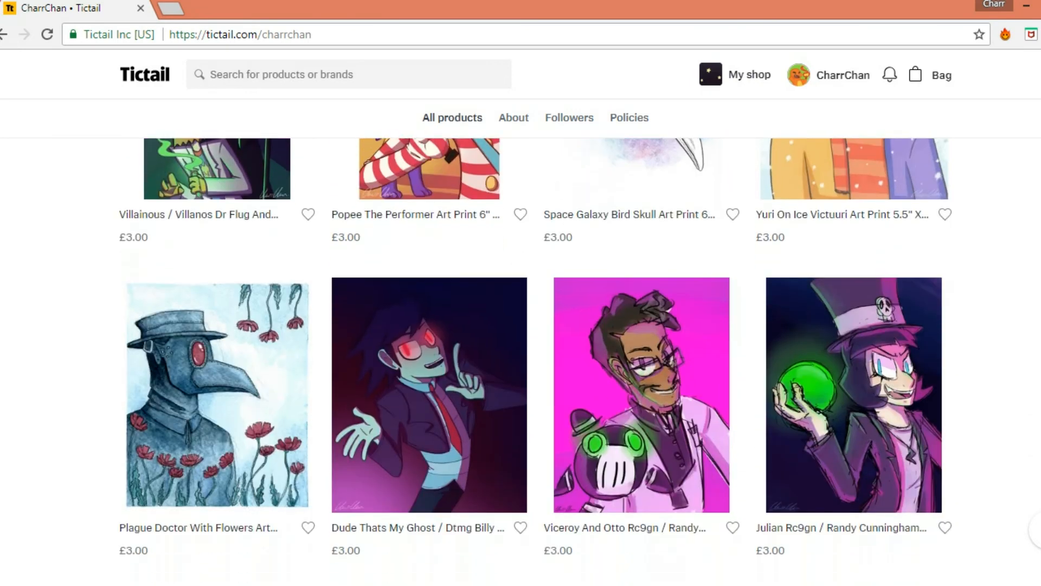
scroll("down", 3)
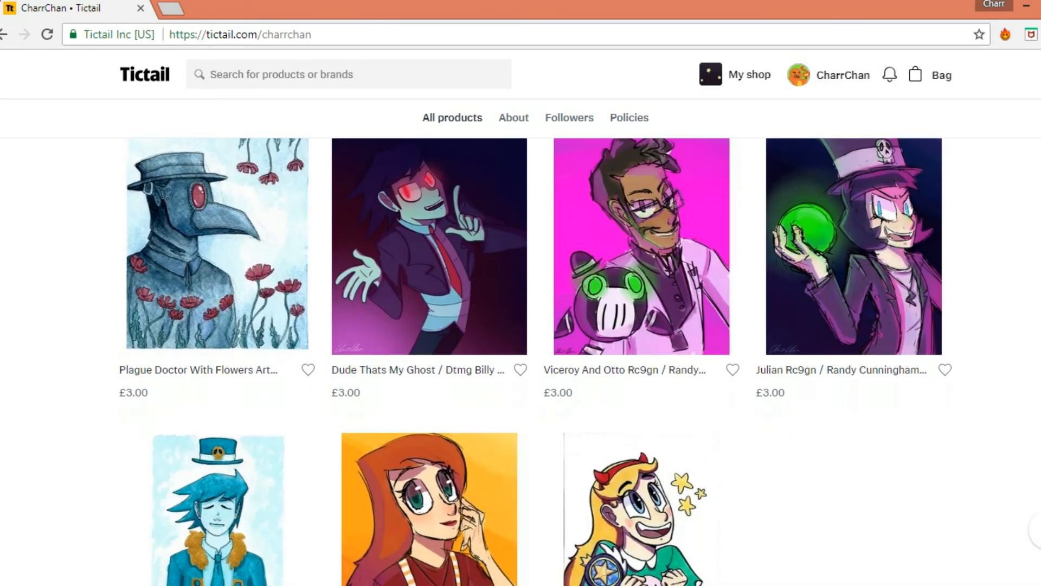